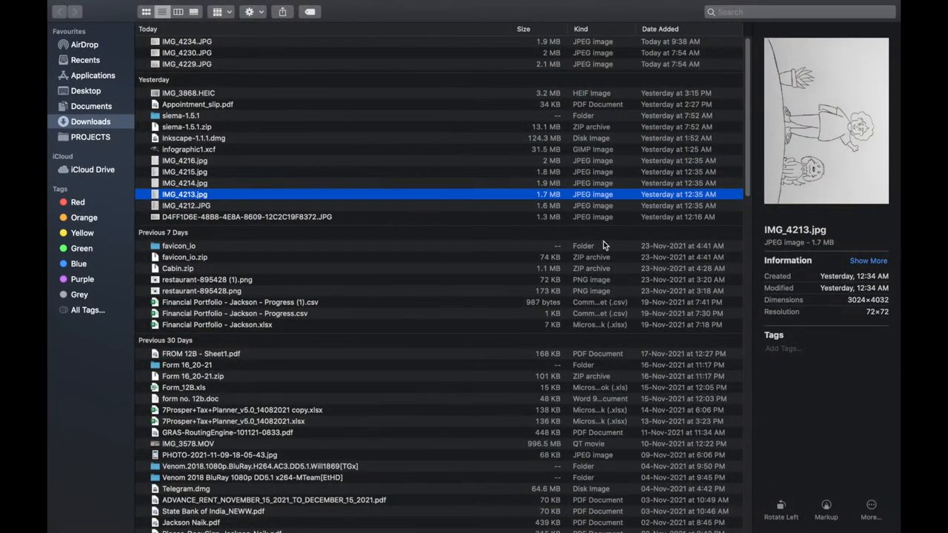
mouse_move(400, 202)
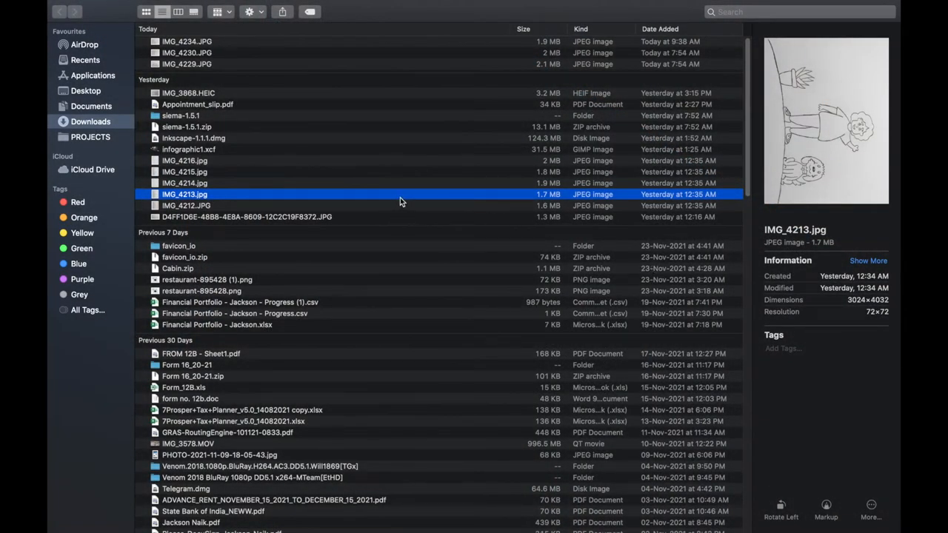
mouse_move(403, 200)
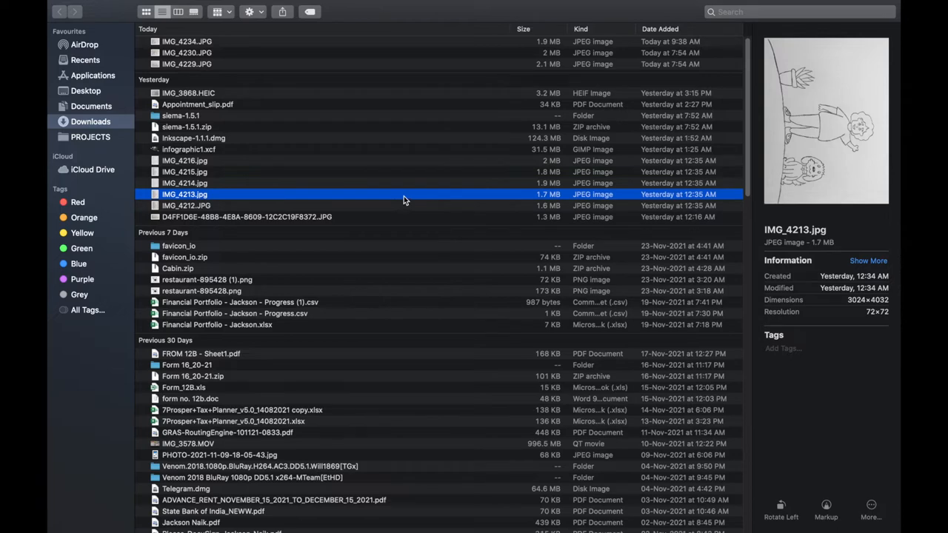
mouse_move(254, 196)
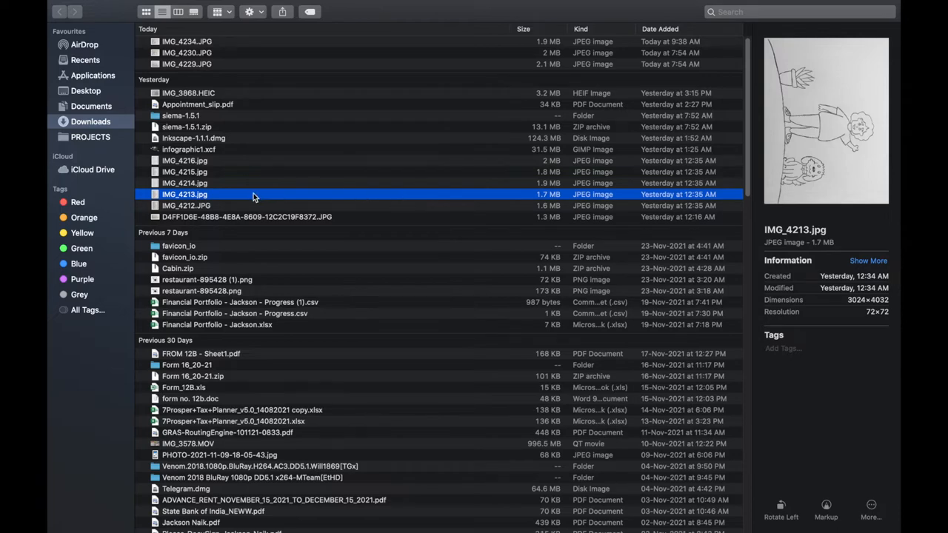
View the IMG_4213.jpg sketch photo from Downloads in Preview.
double_click(184, 194)
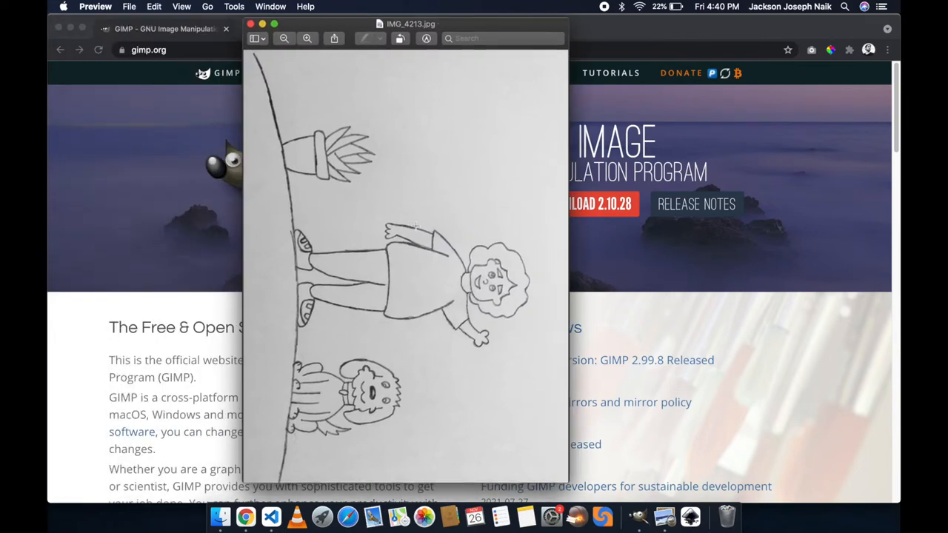
mouse_move(368, 67)
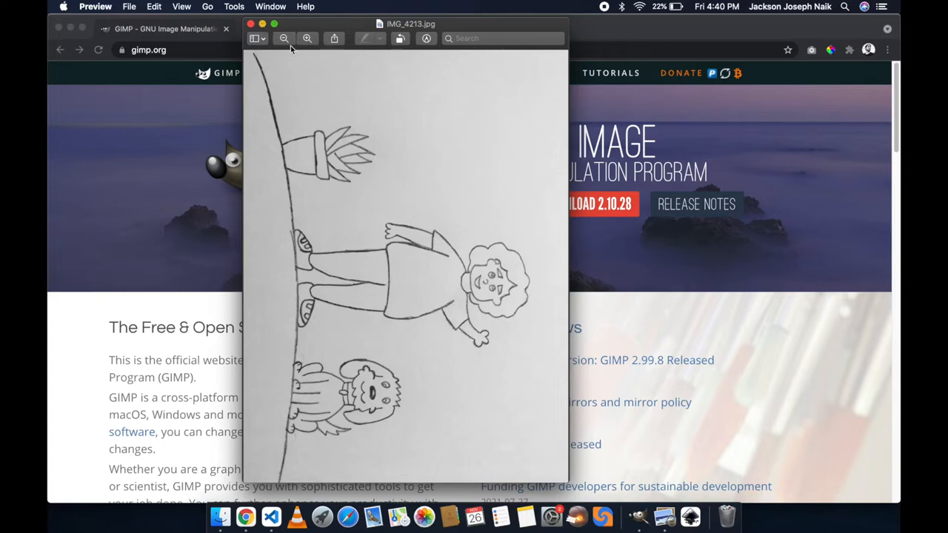
mouse_move(301, 52)
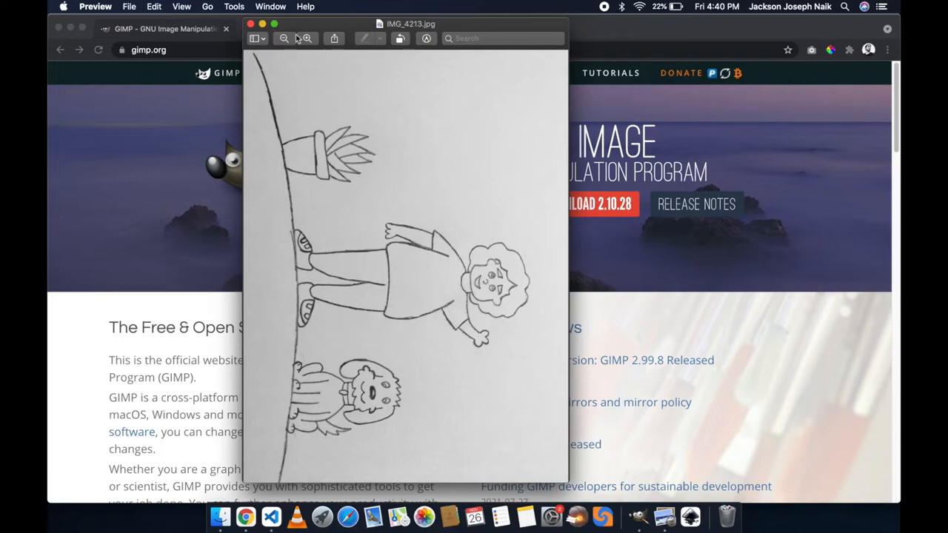
Dismiss the sketch preview and return to the gimp.org homepage in Chrome.
click(251, 24)
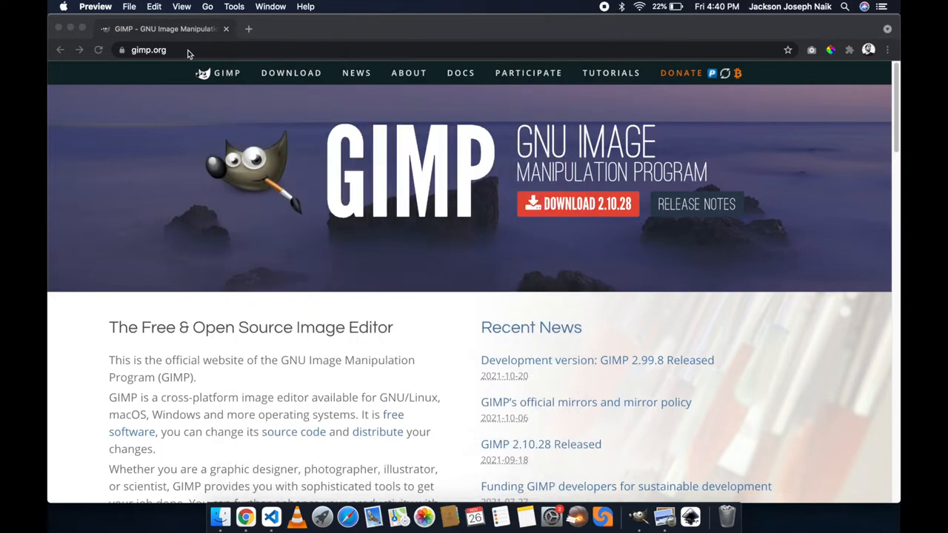
mouse_move(295, 70)
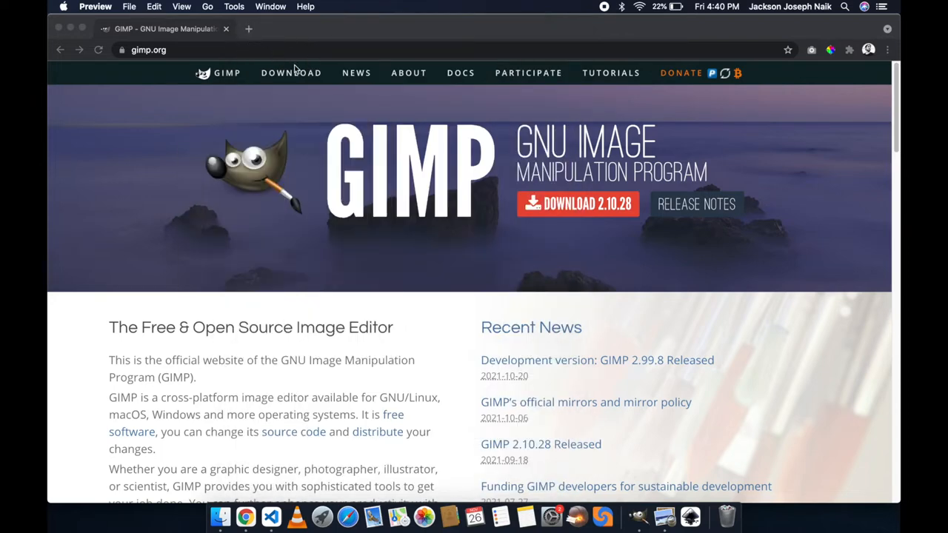
mouse_move(308, 121)
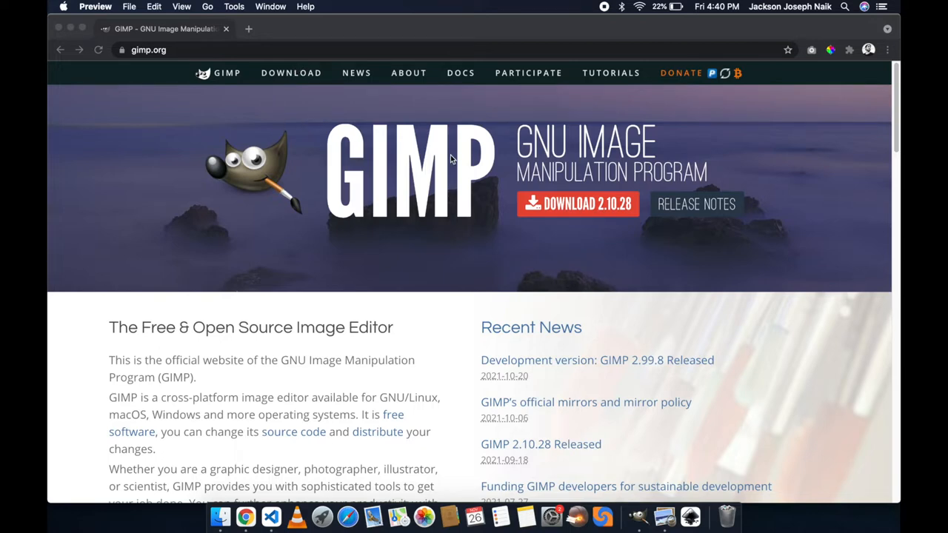
mouse_move(474, 160)
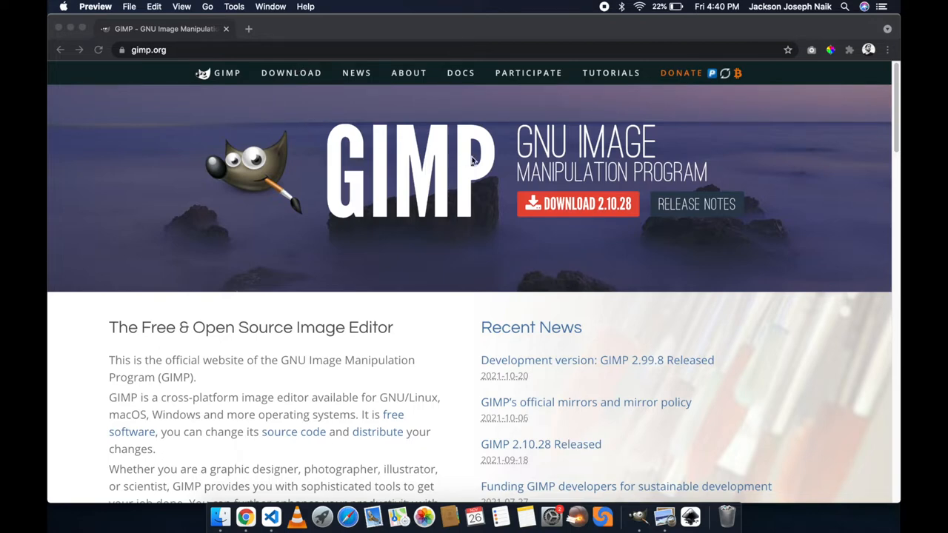
mouse_move(363, 151)
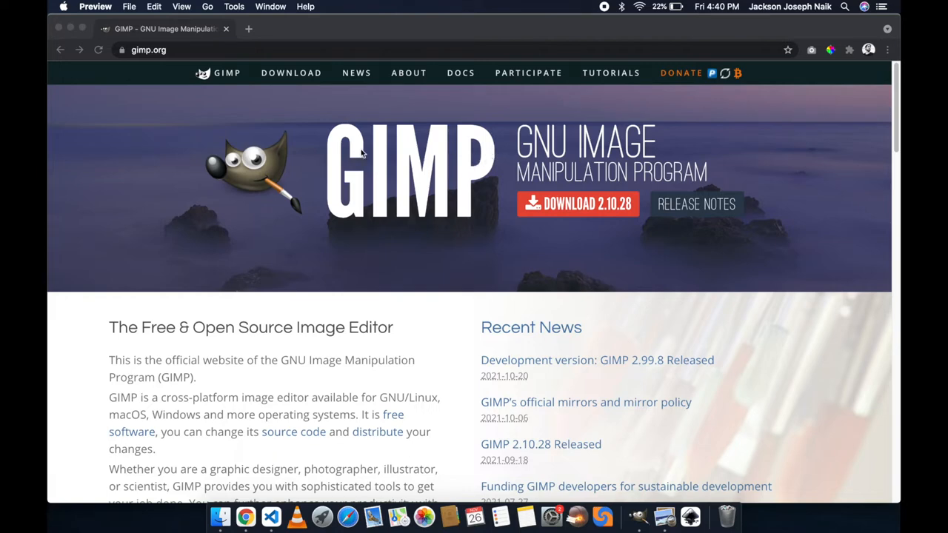
mouse_move(417, 190)
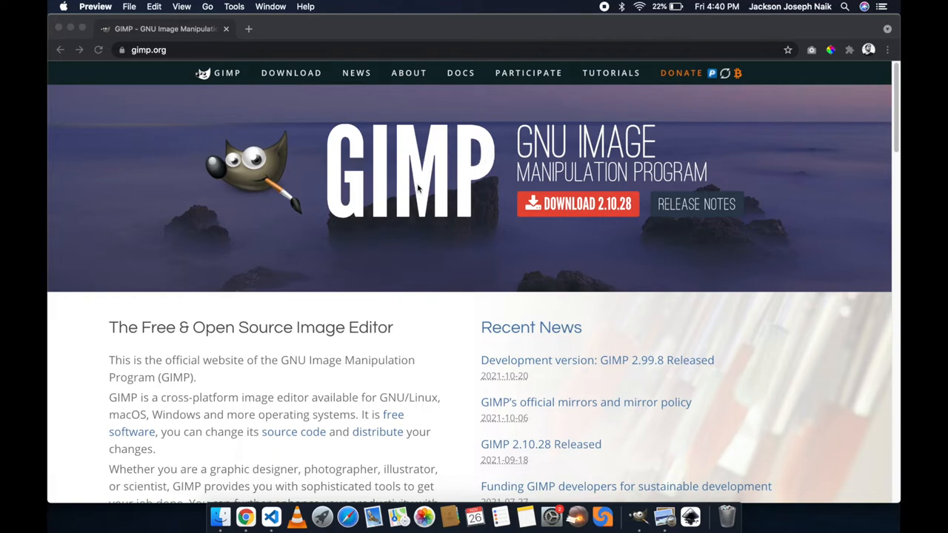
mouse_move(482, 196)
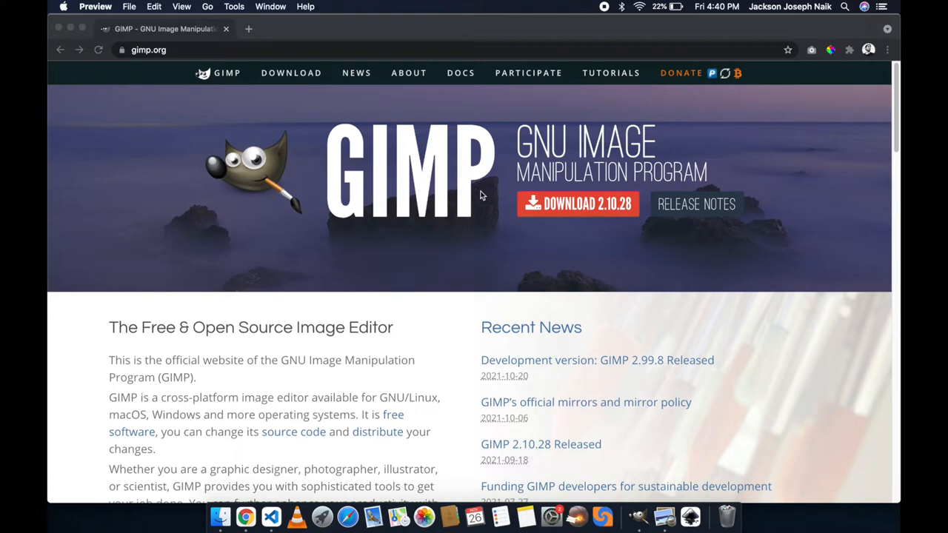
mouse_move(229, 101)
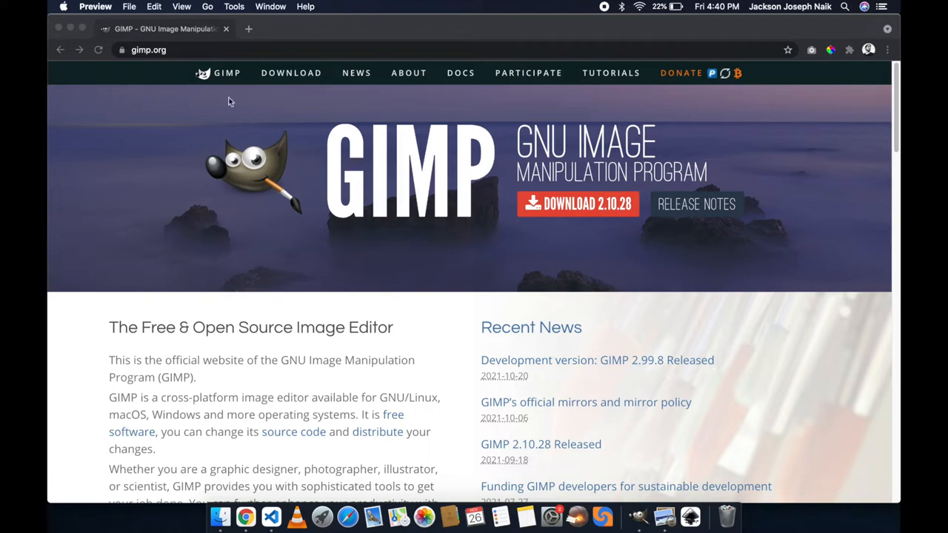
mouse_move(252, 67)
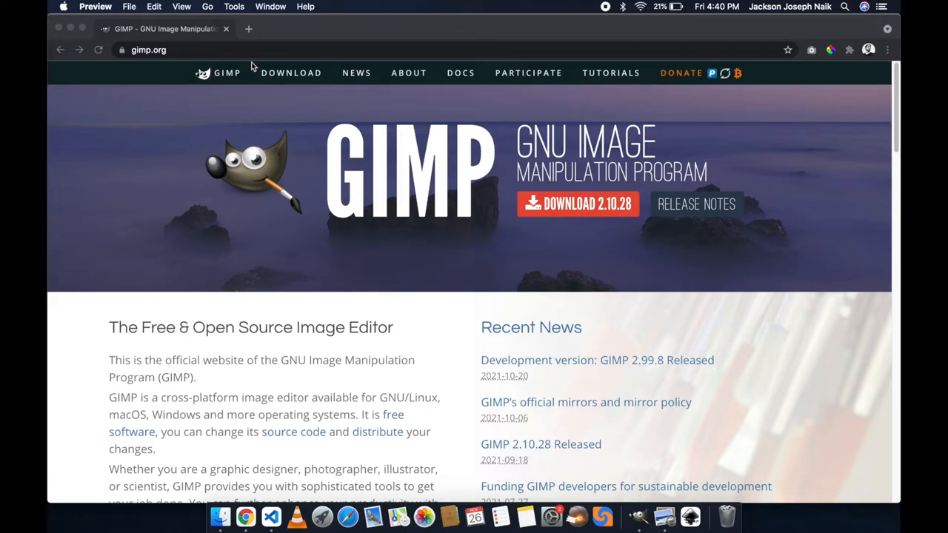
mouse_move(406, 185)
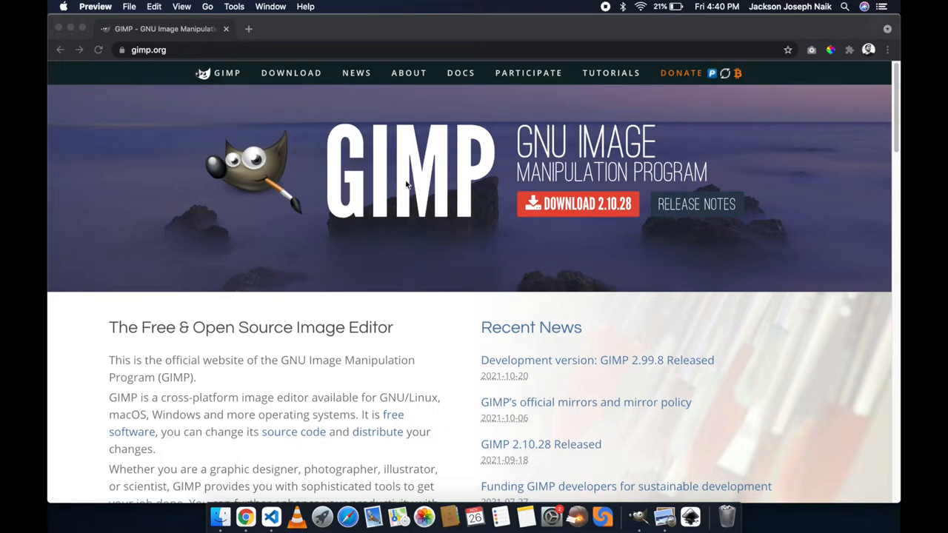
mouse_move(169, 60)
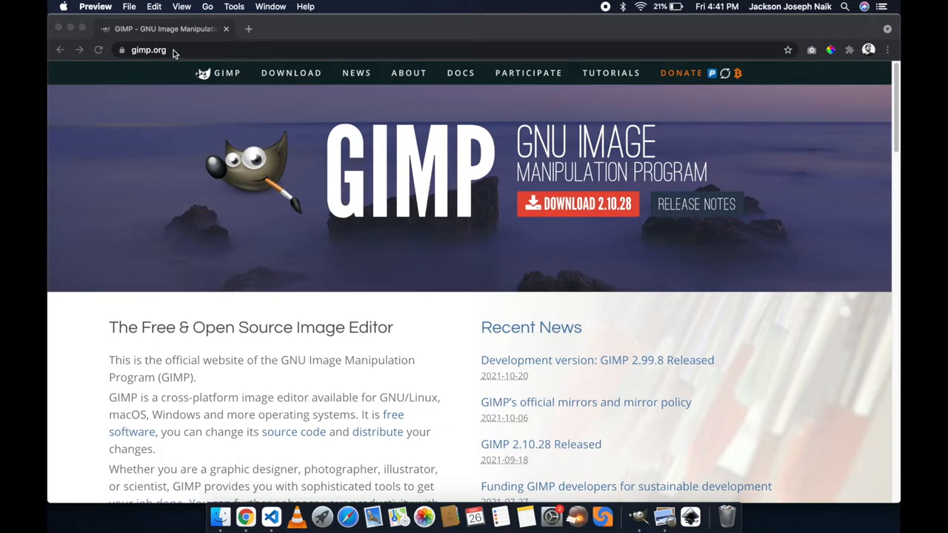
click(148, 51)
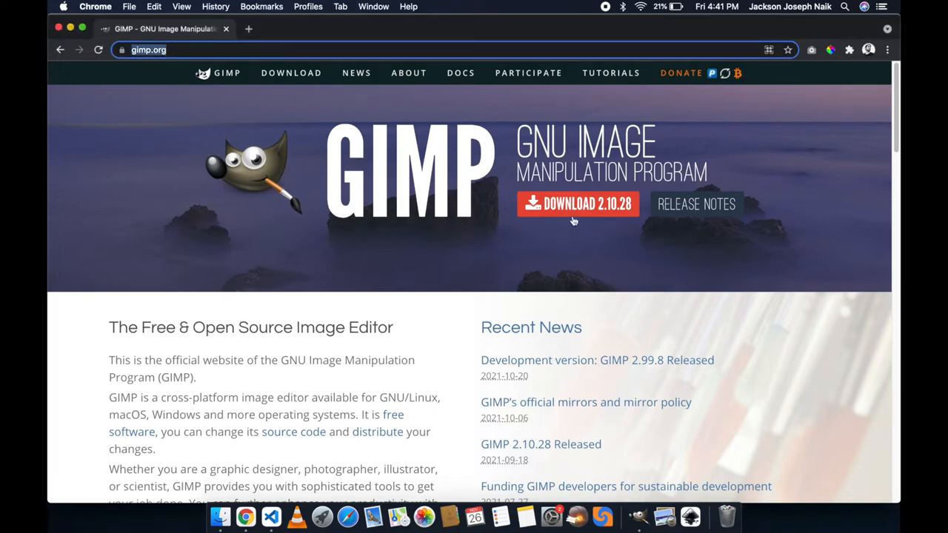
mouse_move(588, 204)
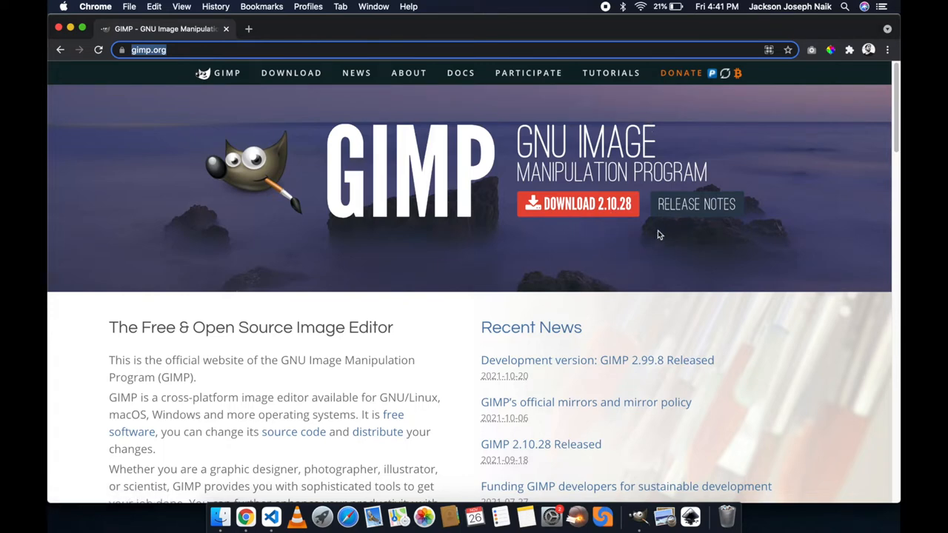
mouse_move(643, 242)
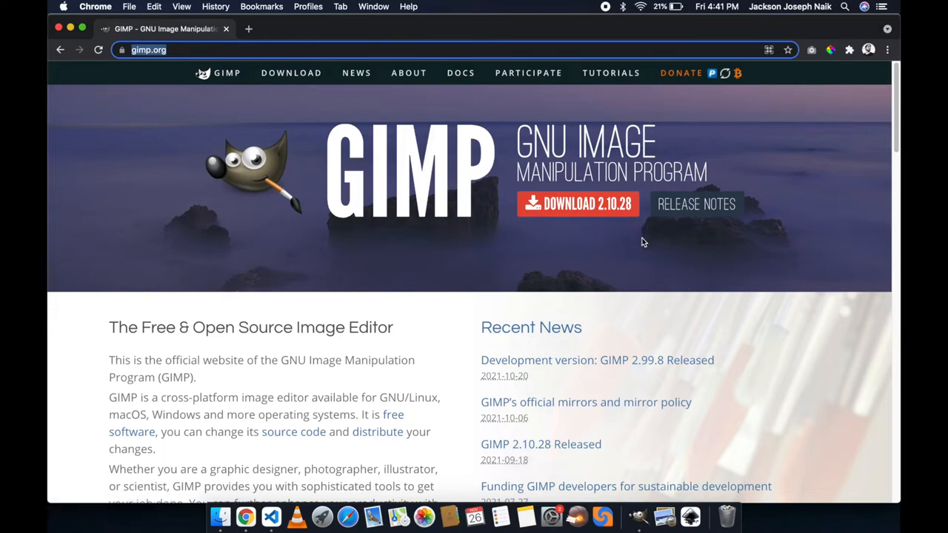
mouse_move(439, 313)
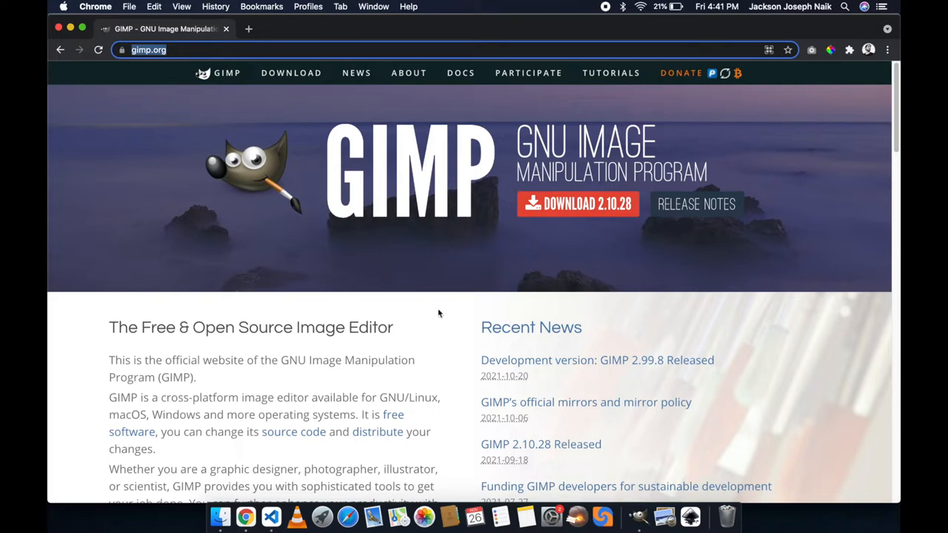
mouse_move(449, 305)
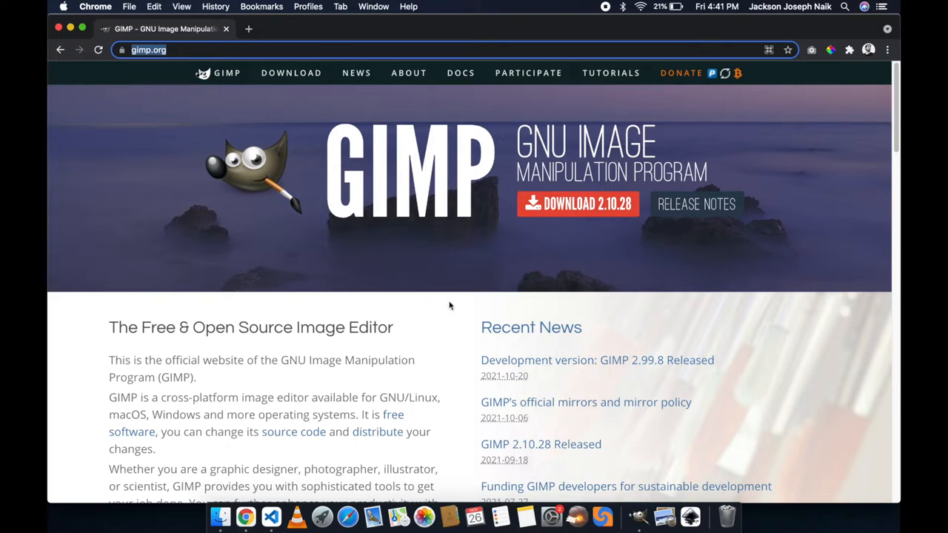
key(cmd+tab)
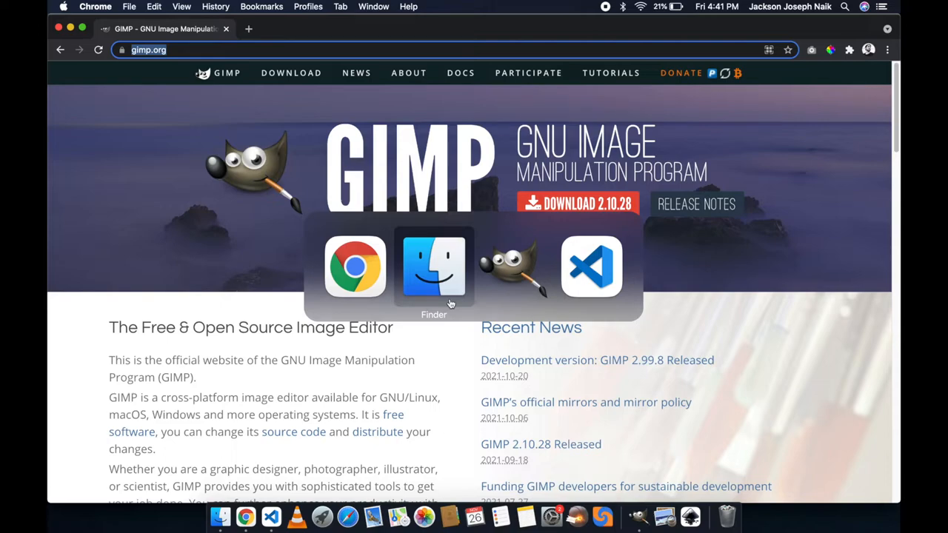
Load IMG_4213.jpg into GIMP from Finder's Open With menu.
click(432, 267)
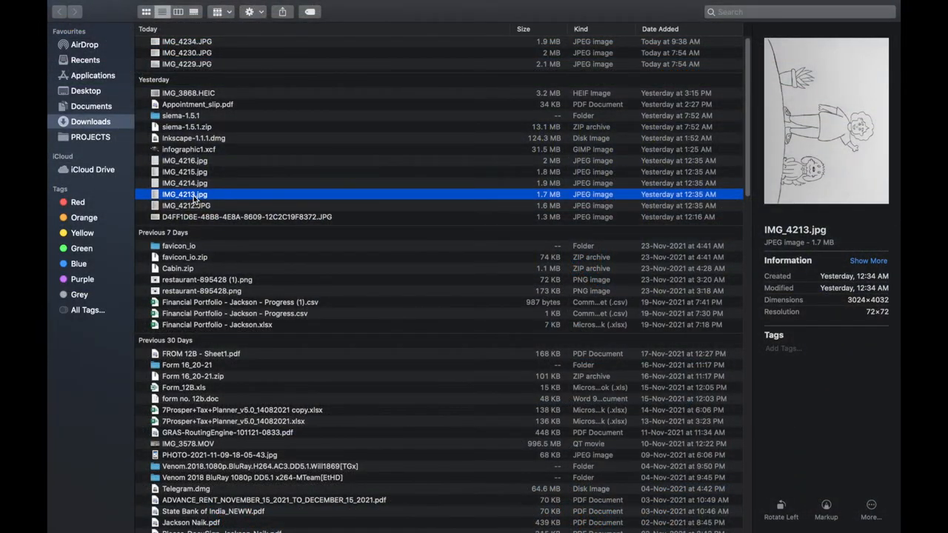
right_click(185, 194)
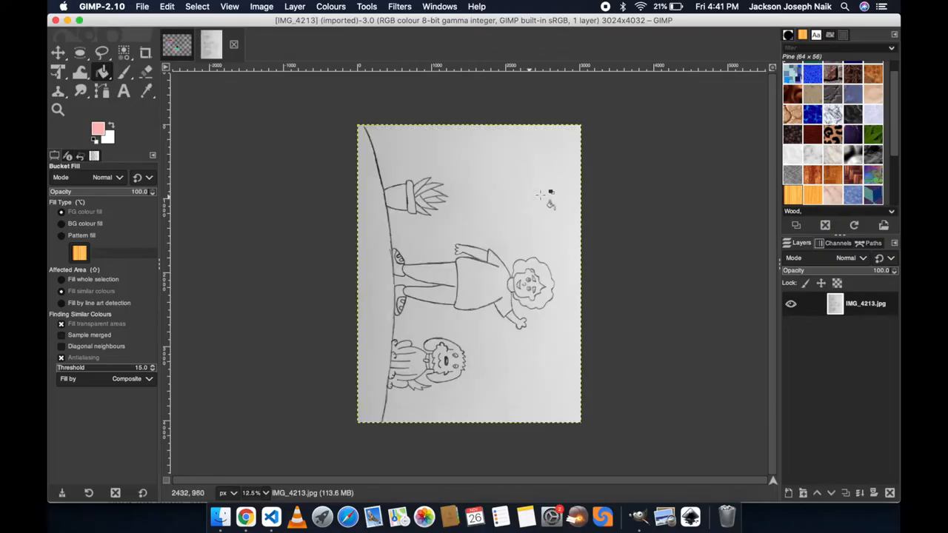
mouse_move(540, 189)
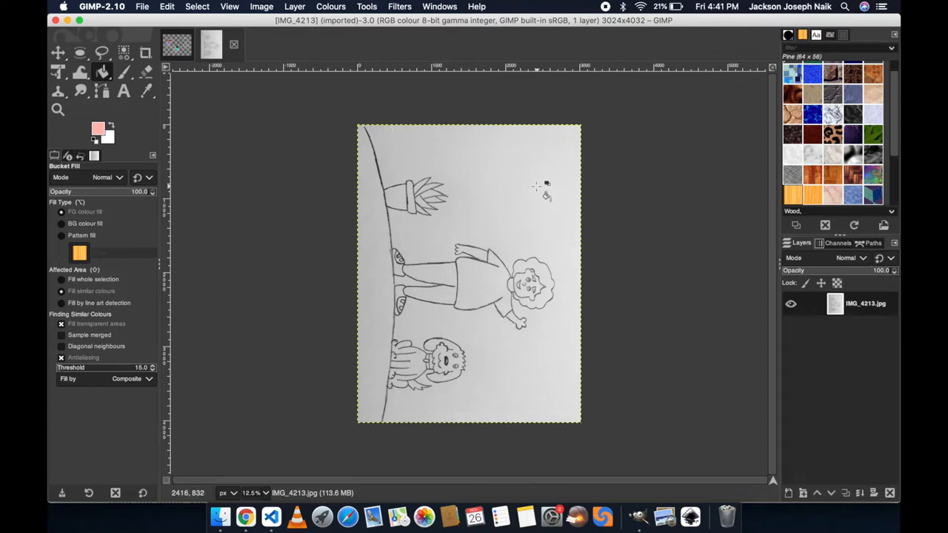
mouse_move(560, 243)
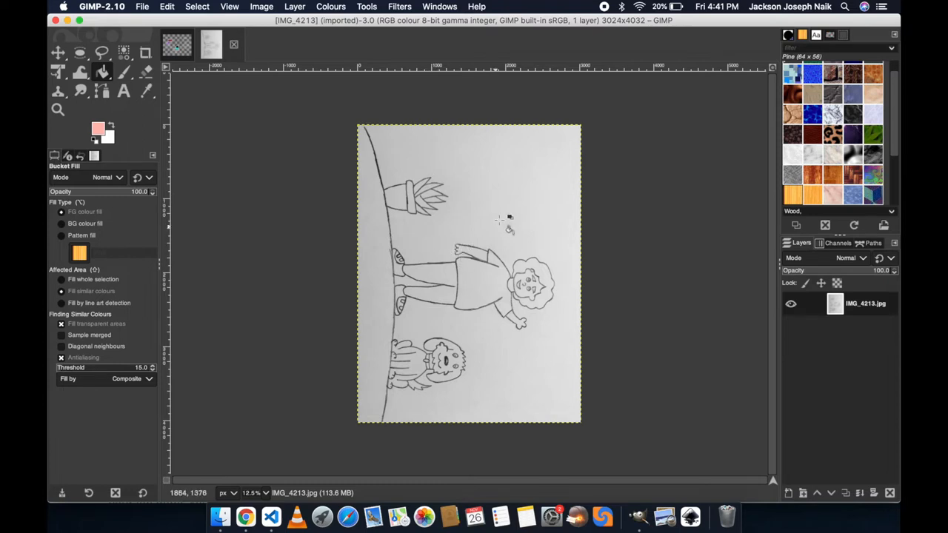
mouse_move(287, 111)
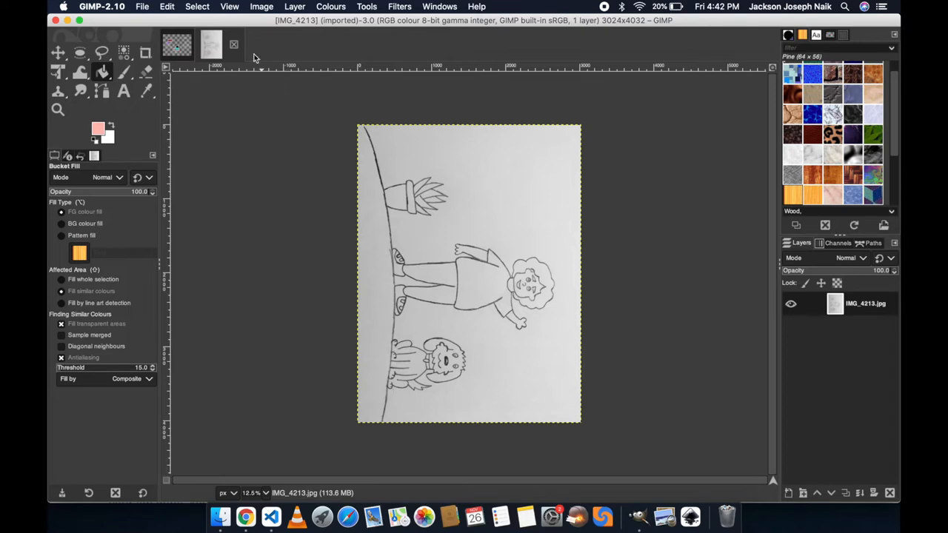
Rotate the whole image 90° anti-clockwise so the sketch sits upright in landscape.
click(260, 5)
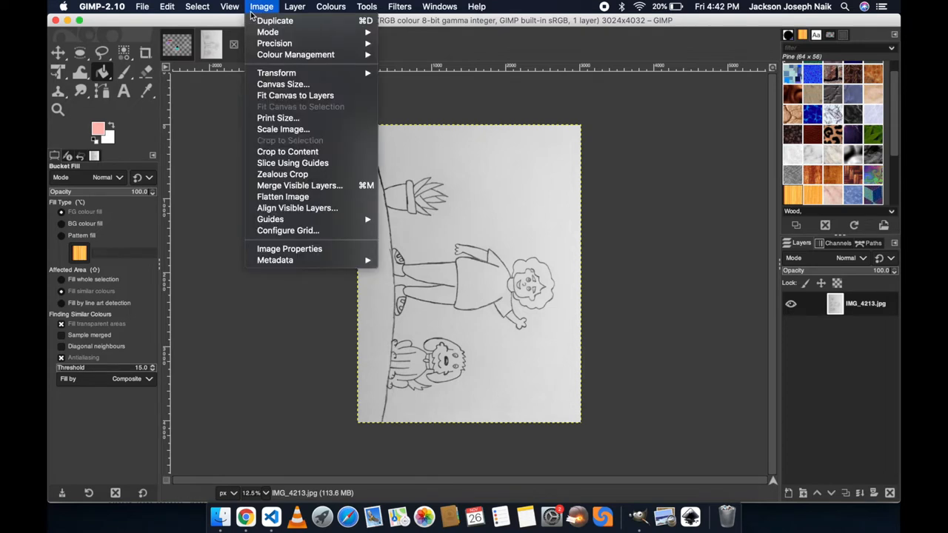
mouse_move(276, 72)
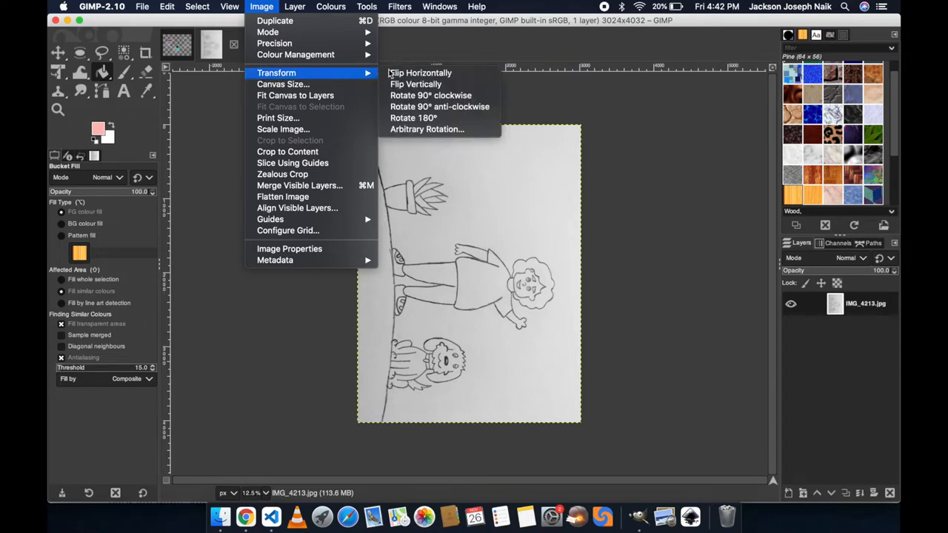
mouse_move(439, 107)
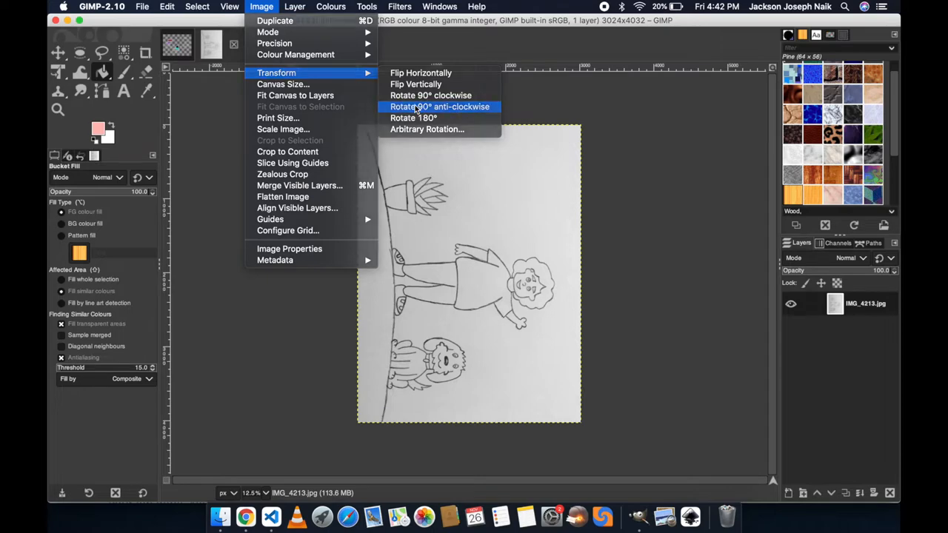
click(439, 106)
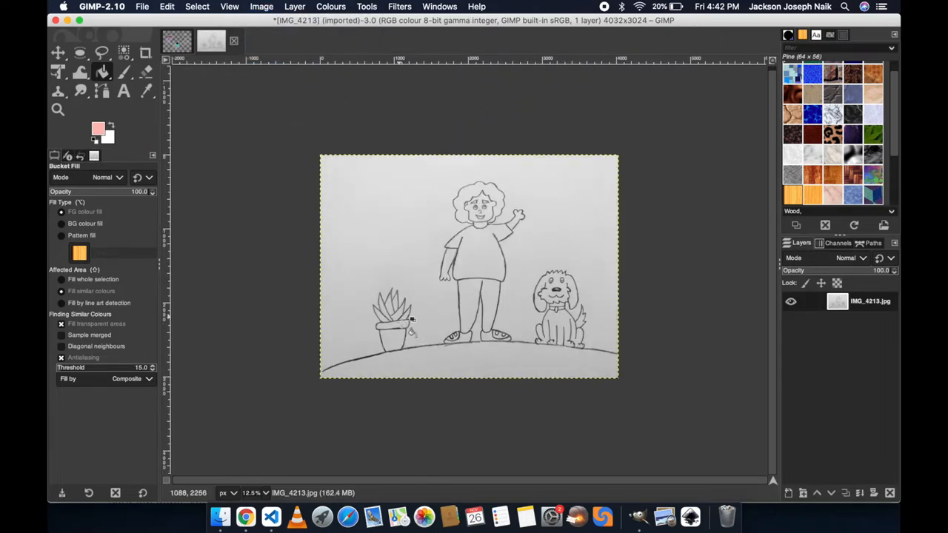
mouse_move(403, 222)
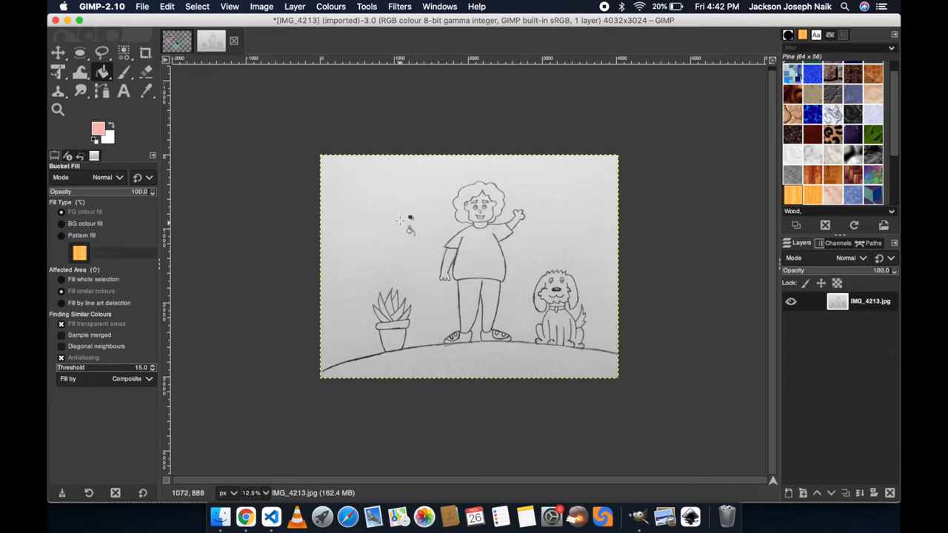
mouse_move(541, 238)
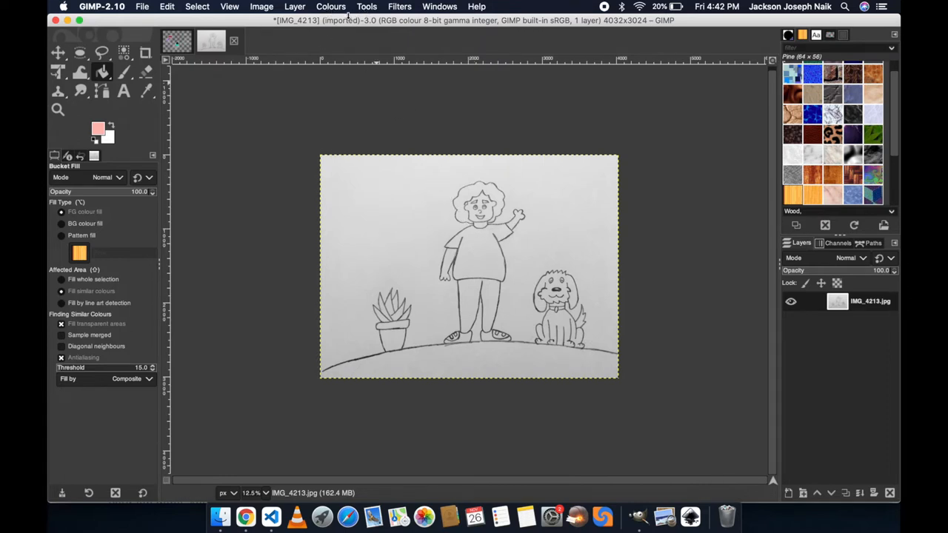
Raise Brightness-Contrast's contrast to about 63 so the grey paper turns nearly white.
click(331, 6)
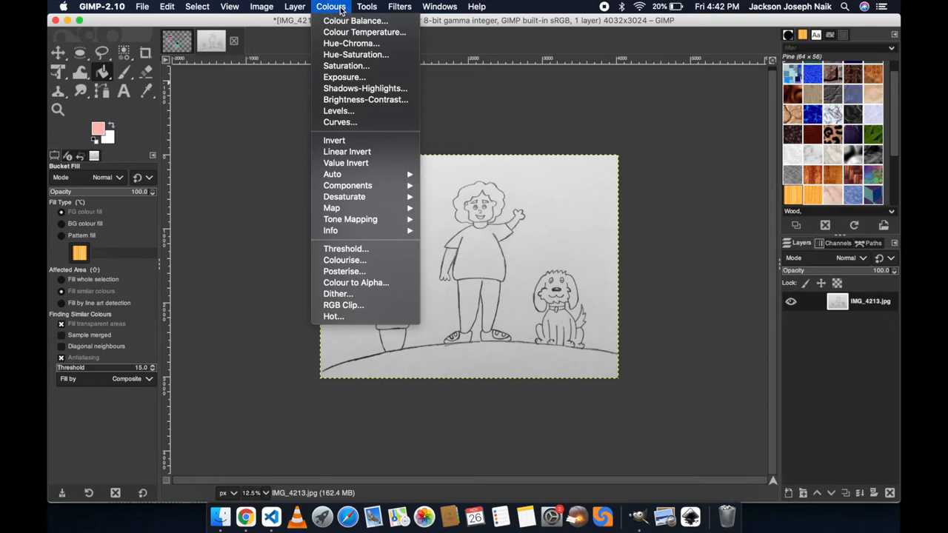
mouse_move(345, 65)
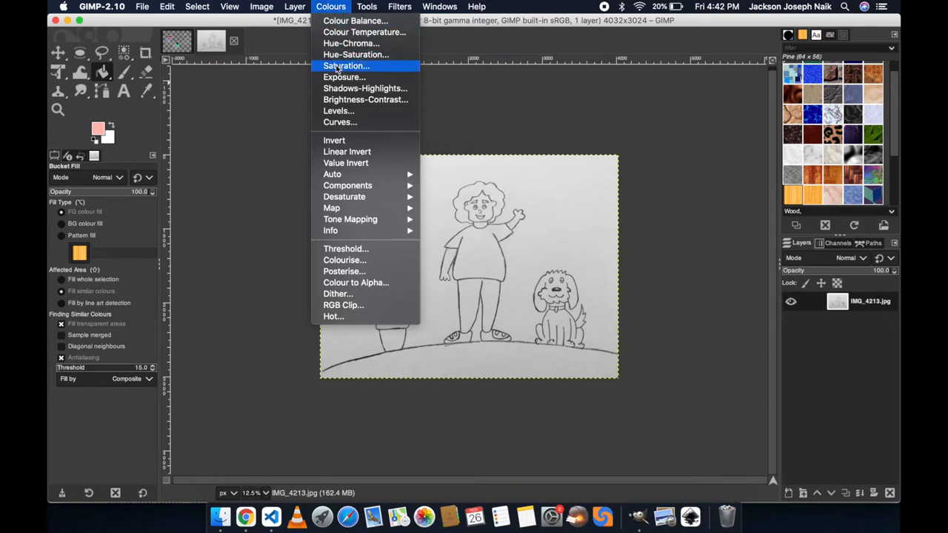
click(365, 99)
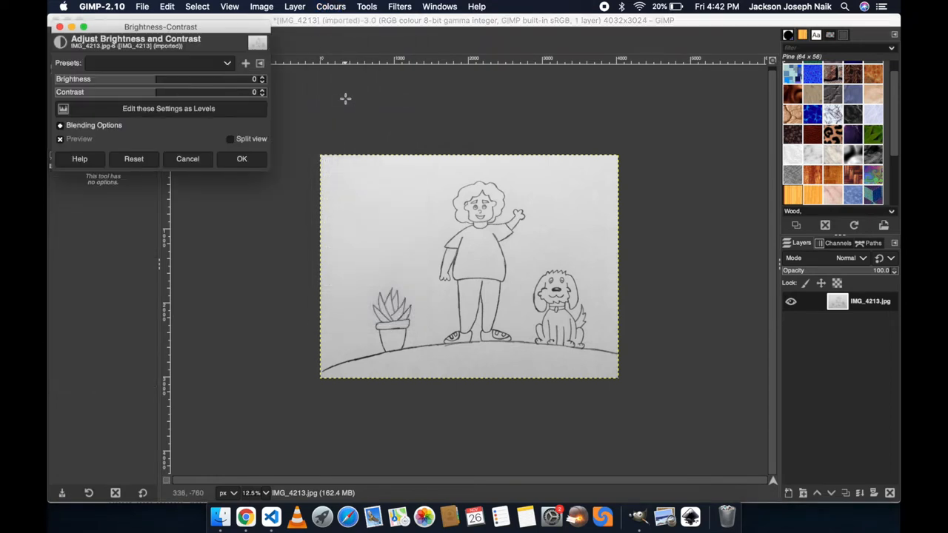
drag(160, 26, 304, 56)
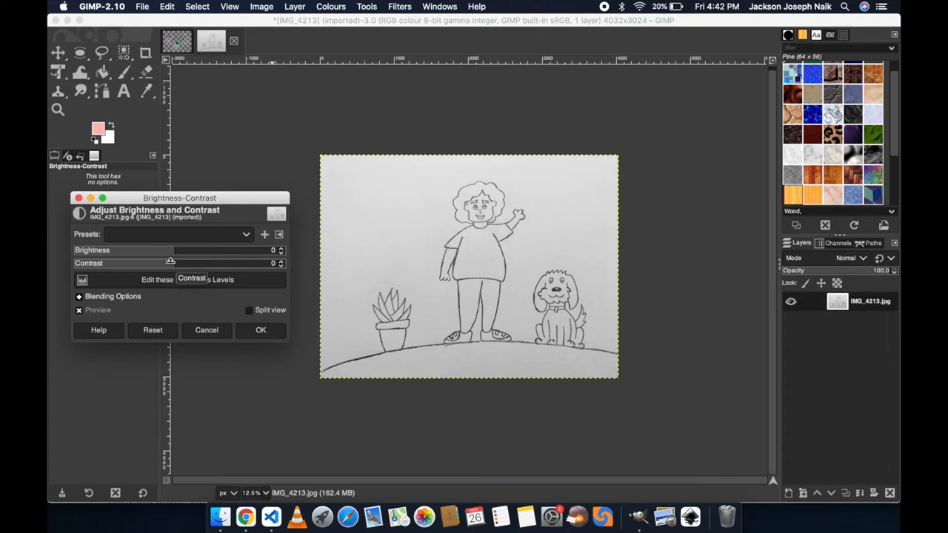
drag(170, 264, 202, 264)
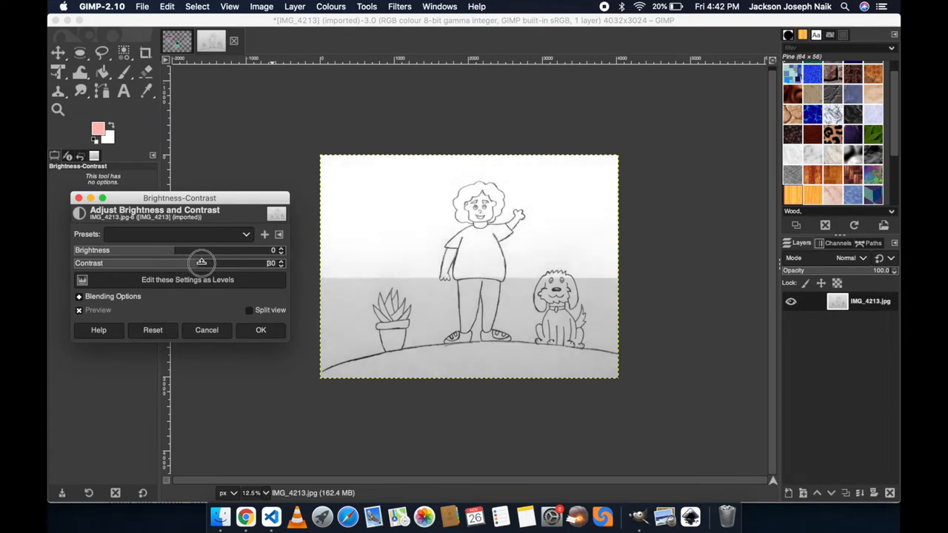
drag(201, 264, 214, 263)
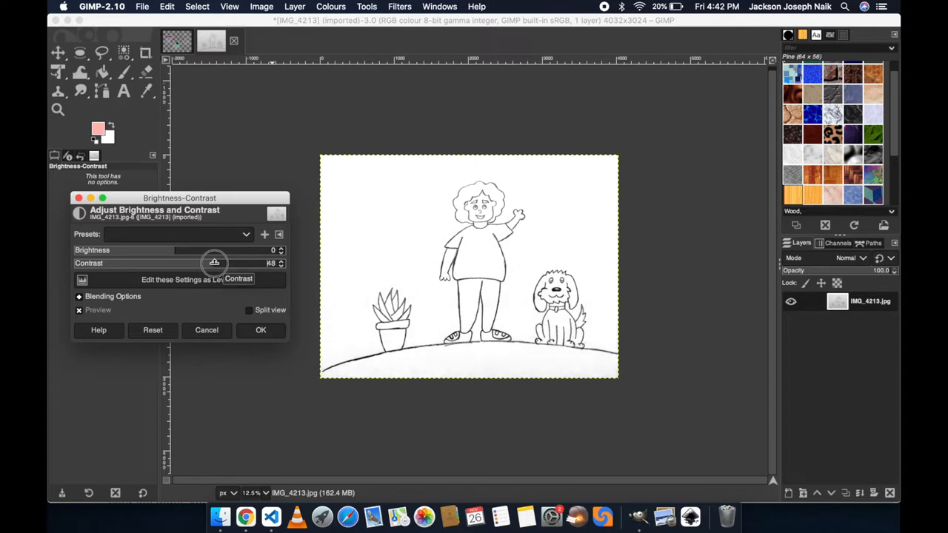
drag(220, 263, 215, 263)
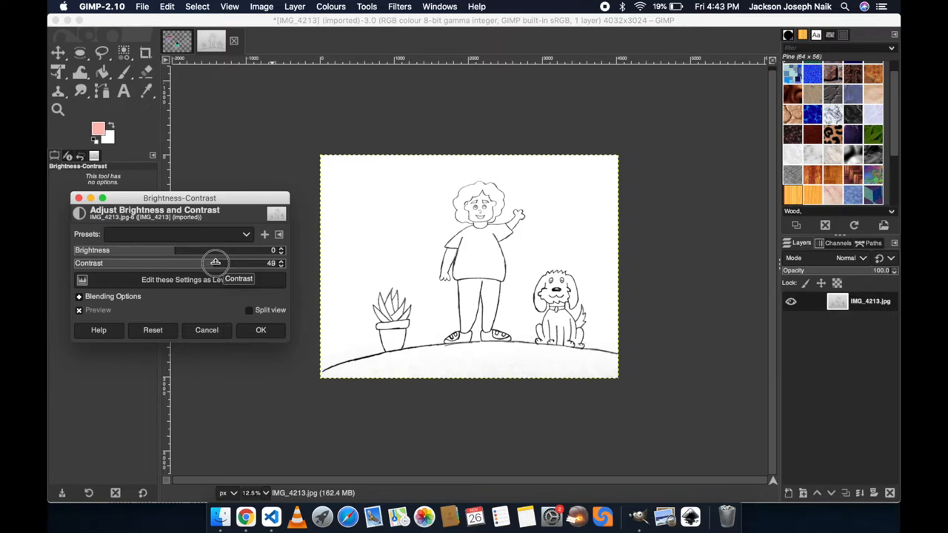
drag(215, 264, 220, 264)
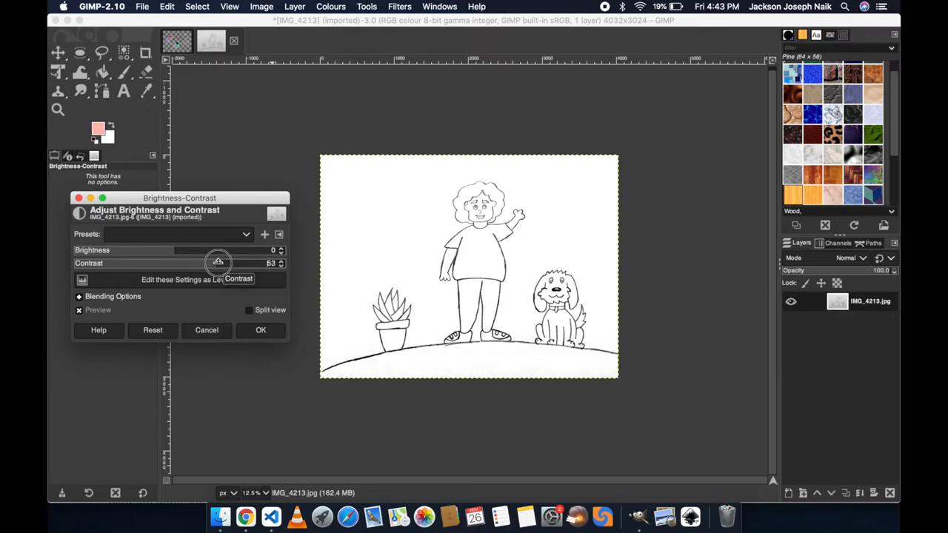
drag(218, 263, 220, 263)
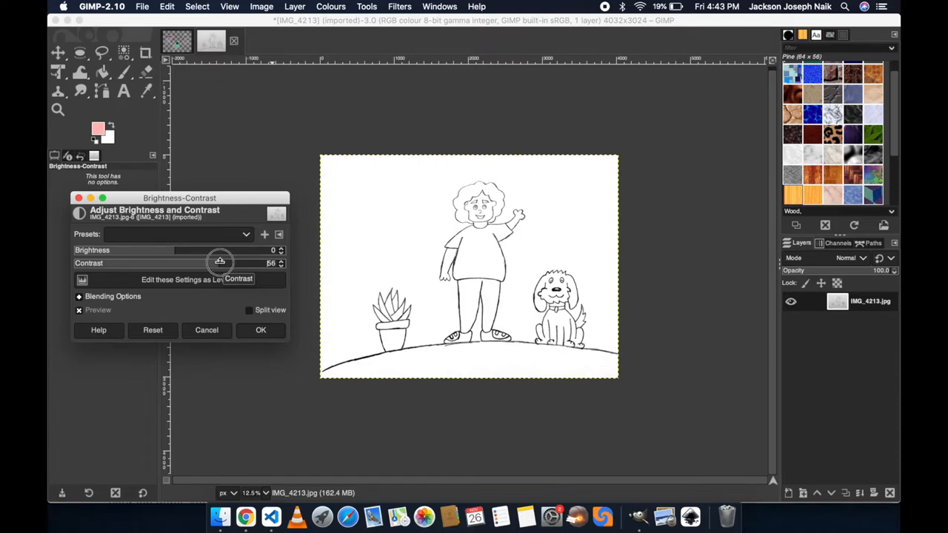
drag(220, 264, 224, 264)
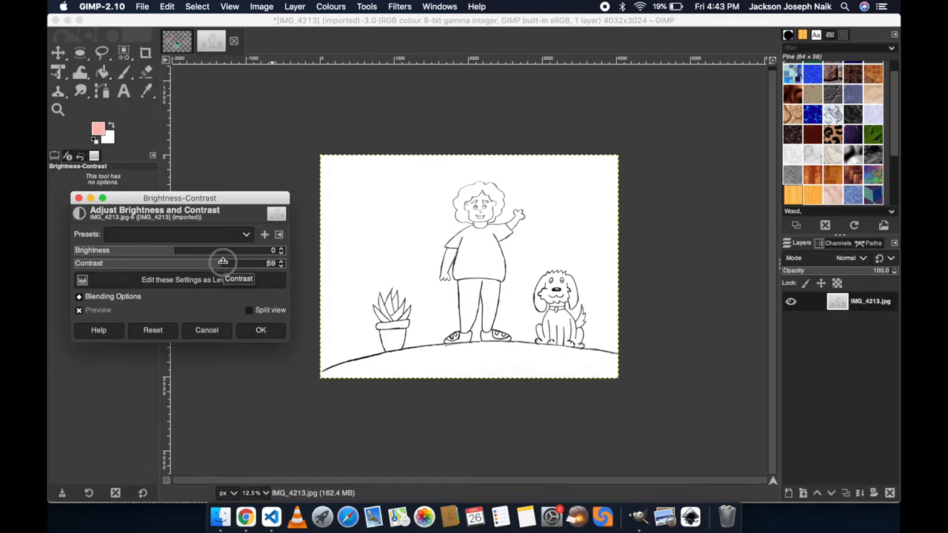
drag(222, 264, 226, 264)
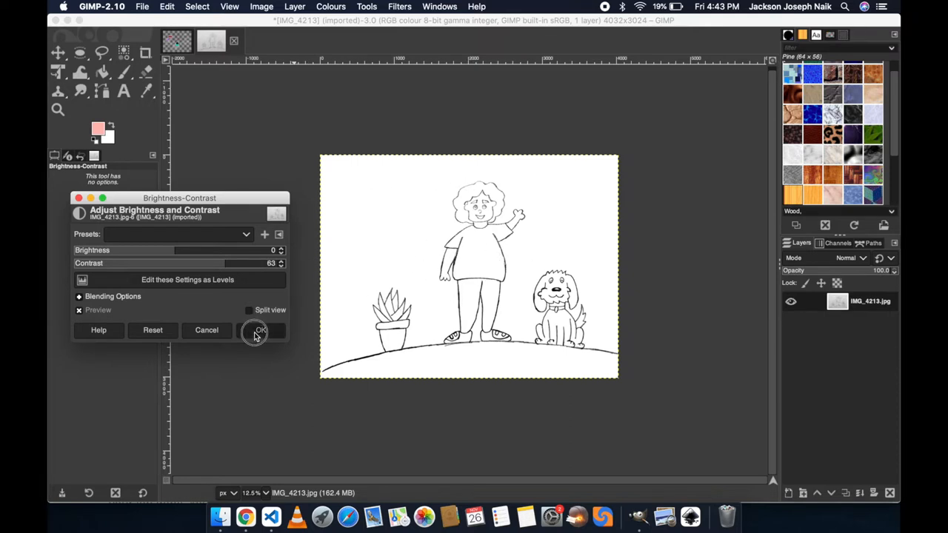
Apply the contrast adjustment, leaving dark pencil lines on white paper.
click(259, 329)
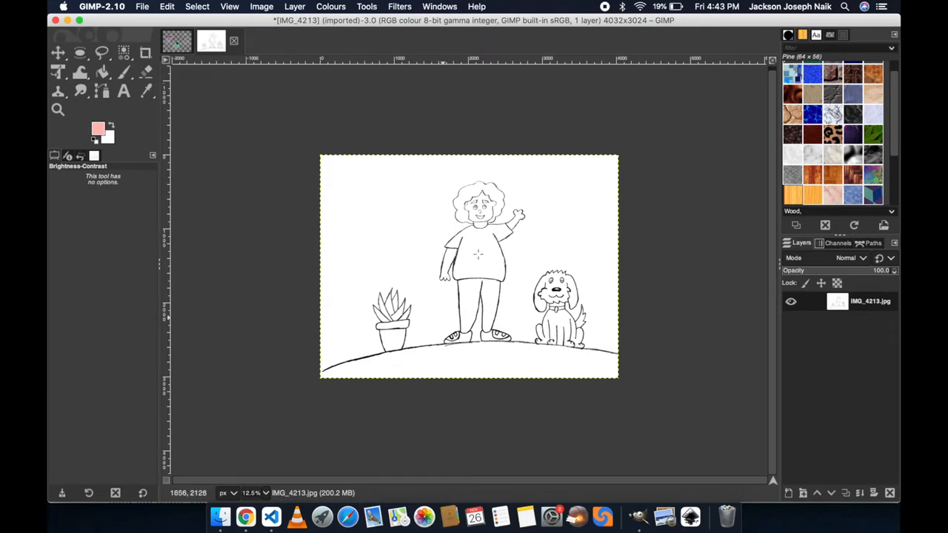
mouse_move(325, 119)
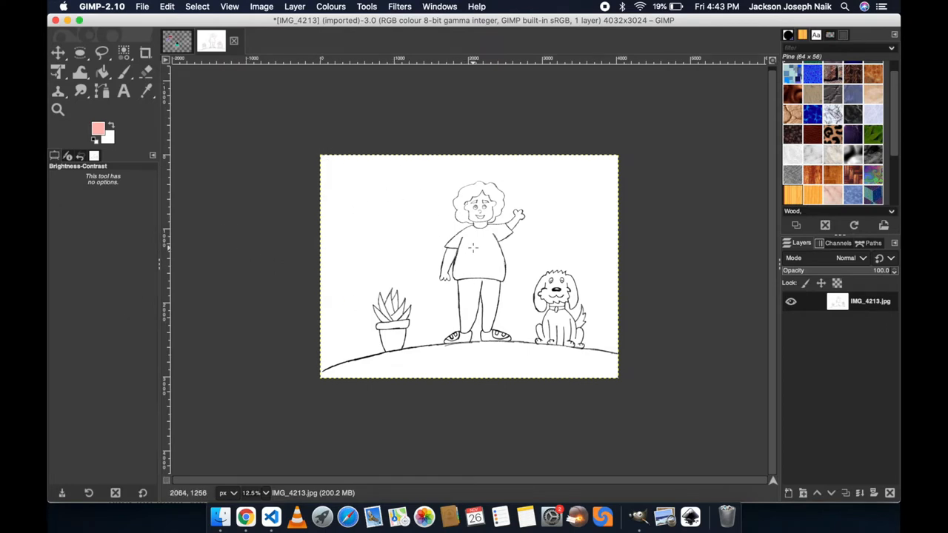
mouse_move(506, 316)
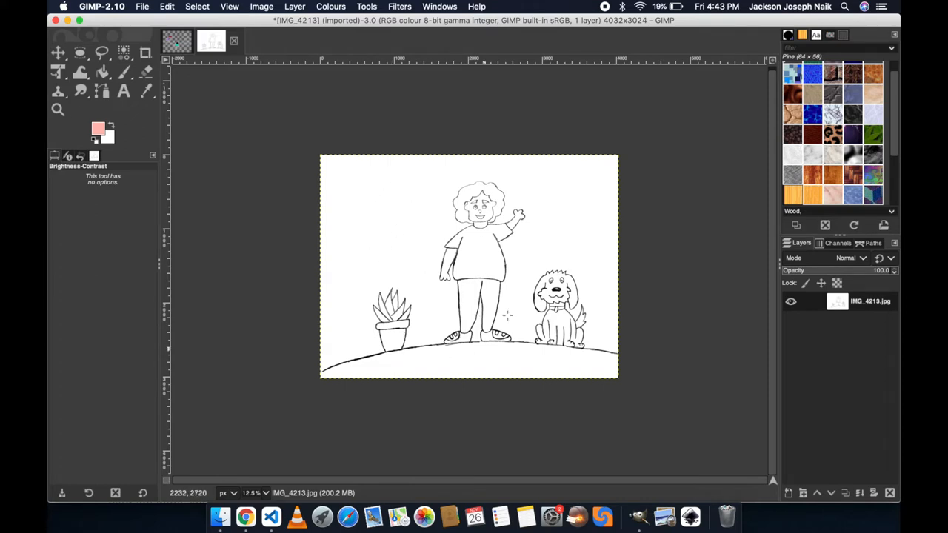
mouse_move(355, 175)
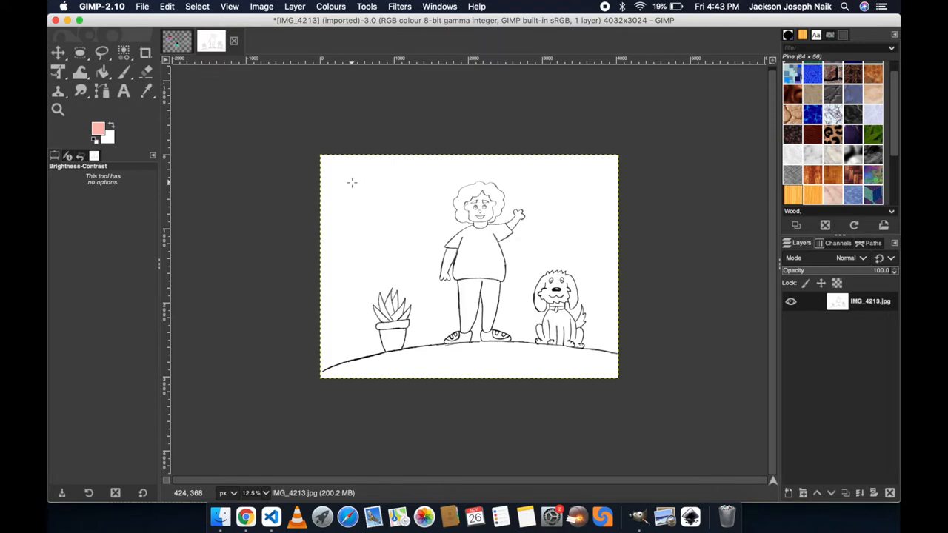
mouse_move(320, 179)
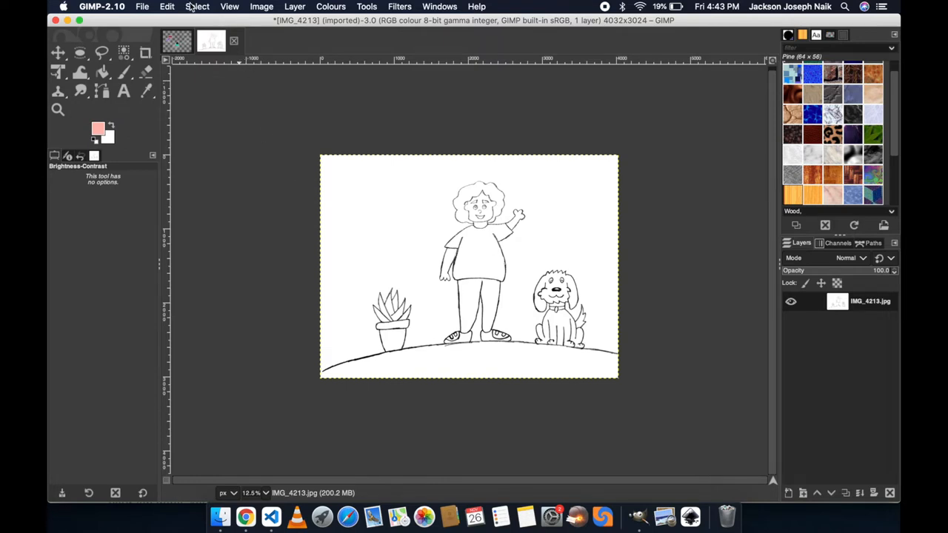
Select all the white background areas by colour, excluding the pencil lines.
click(197, 6)
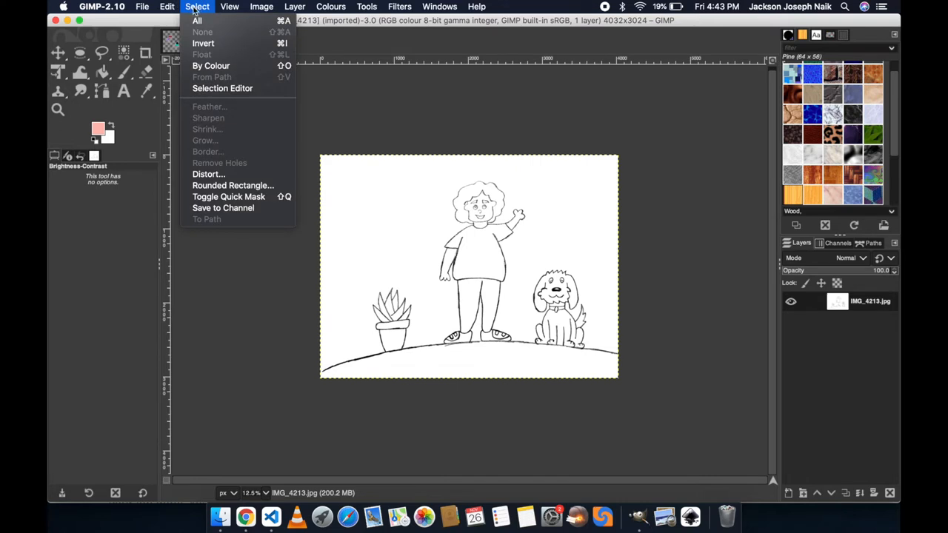
mouse_move(210, 65)
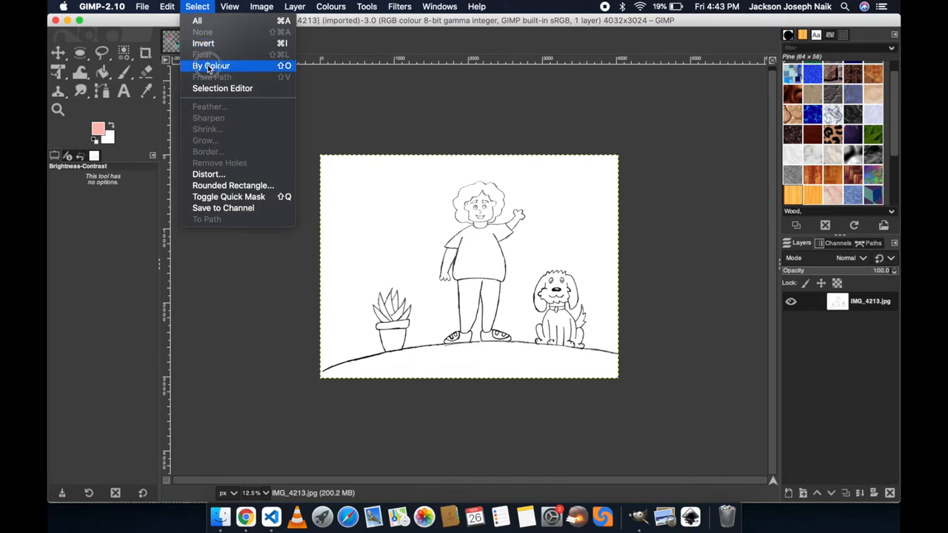
click(212, 65)
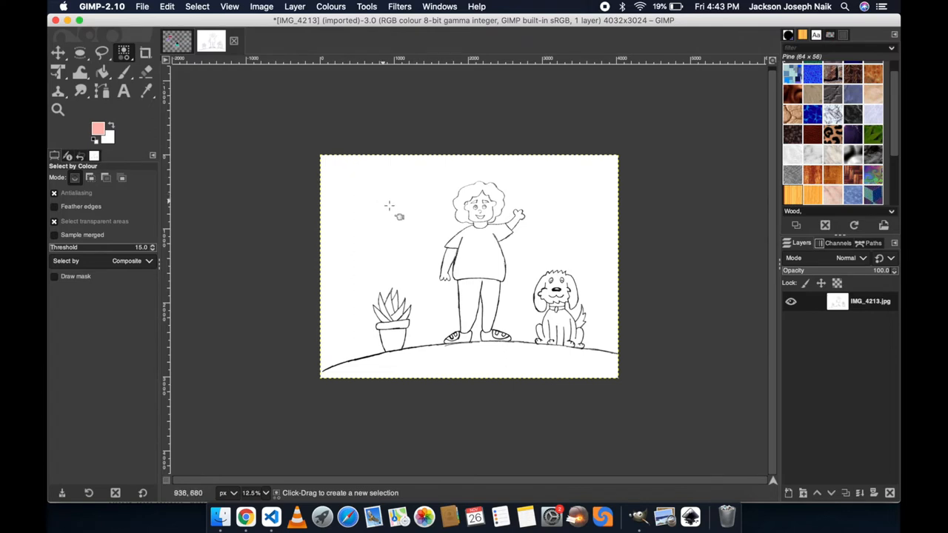
mouse_move(387, 215)
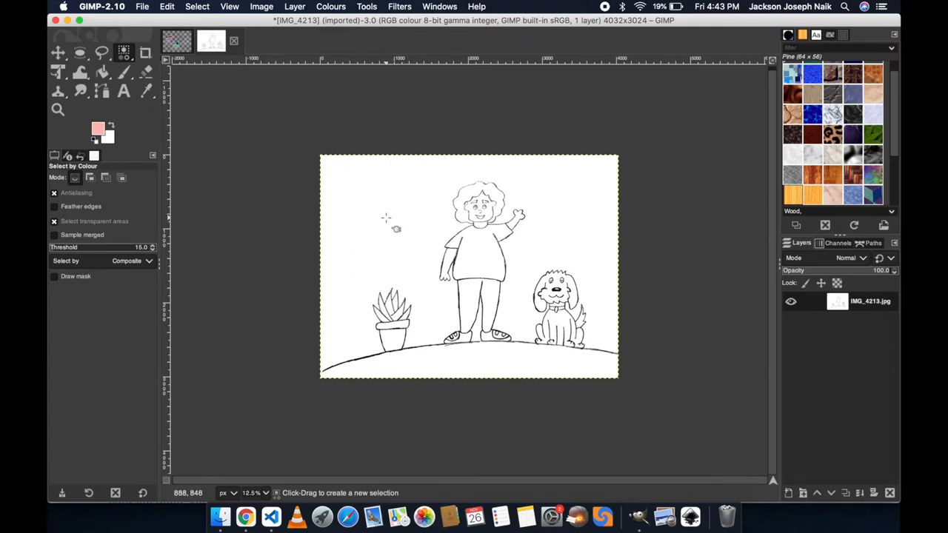
mouse_move(392, 222)
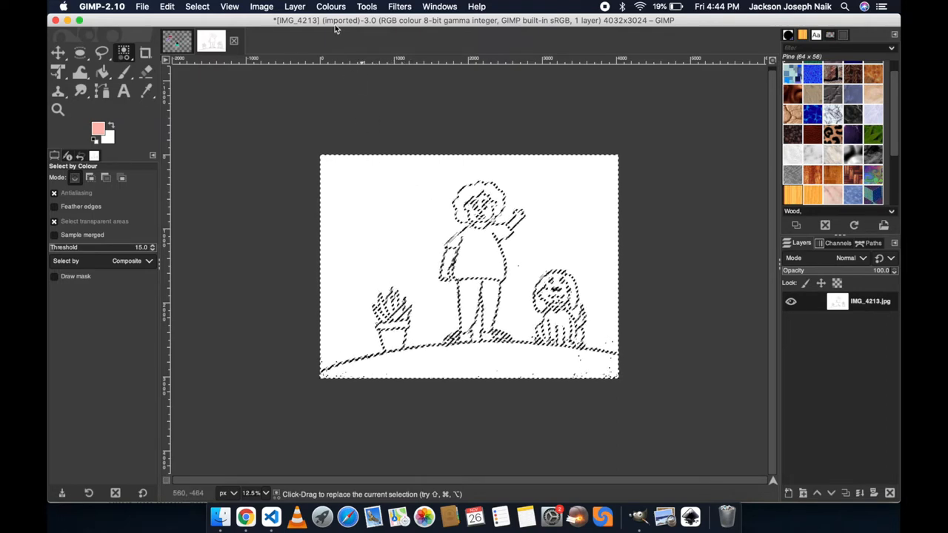
click(330, 5)
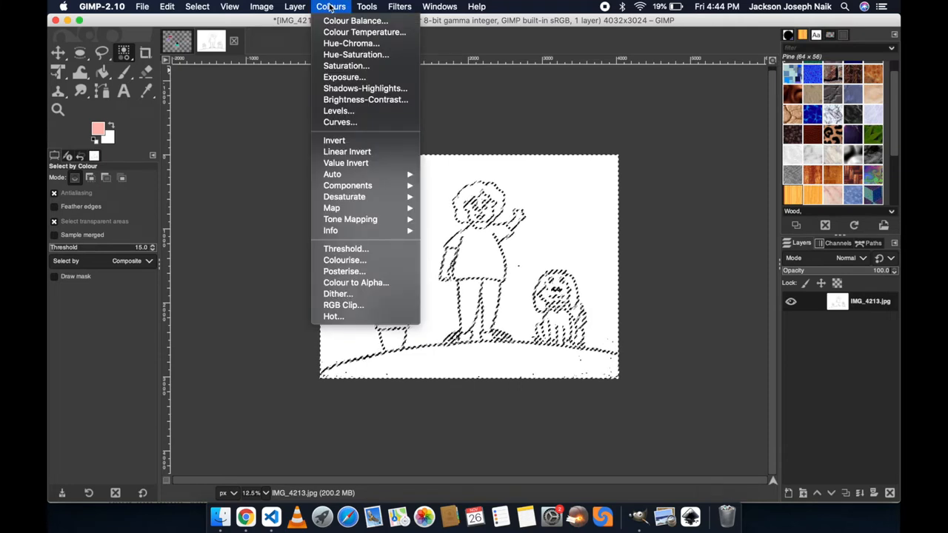
mouse_move(356, 282)
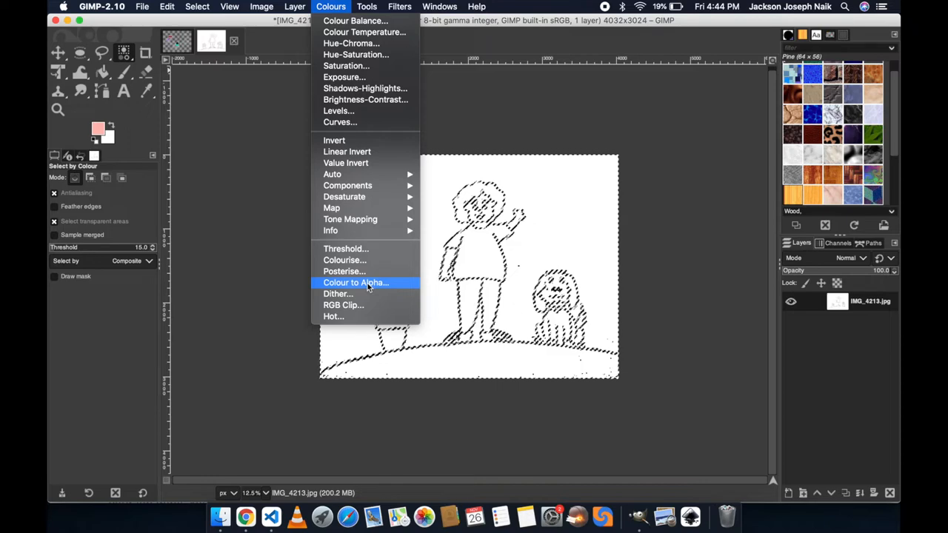
mouse_move(356, 281)
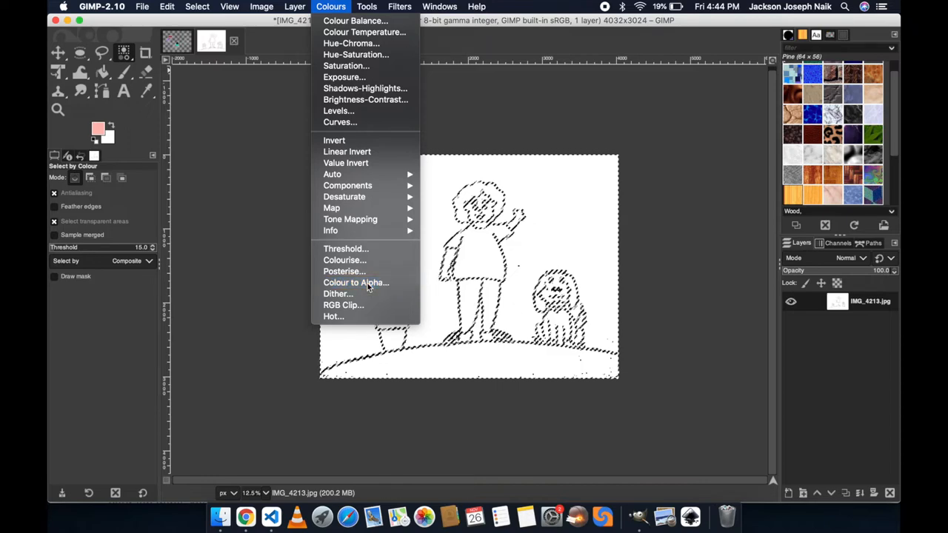
Preview Colour to Alpha with white as the colour to make transparent.
click(355, 282)
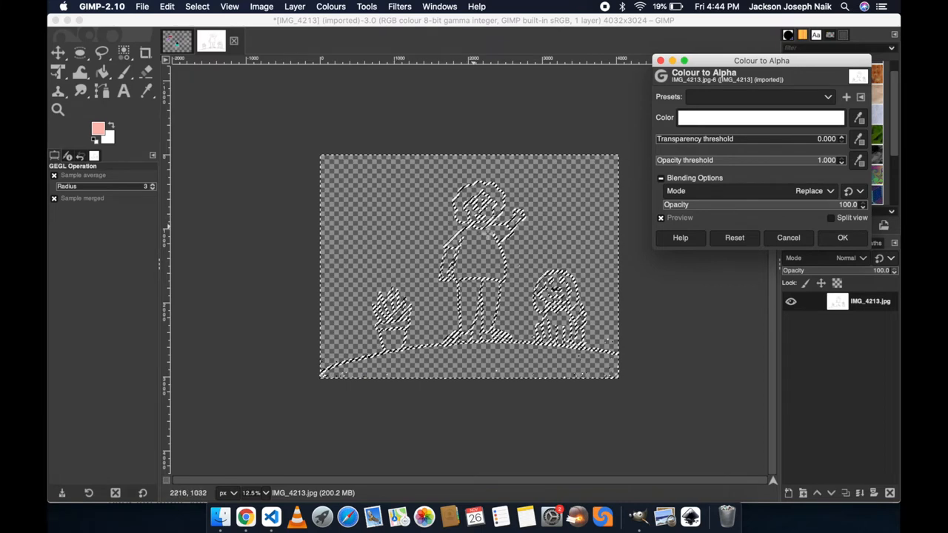
mouse_move(418, 207)
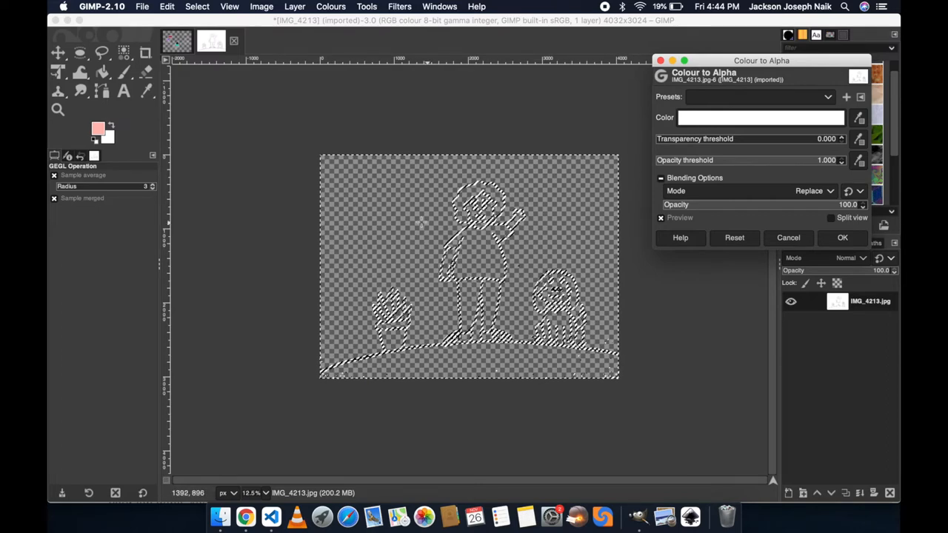
Invert the selection and apply Colour to Alpha, leaving the line art on a transparent background.
right_click(374, 215)
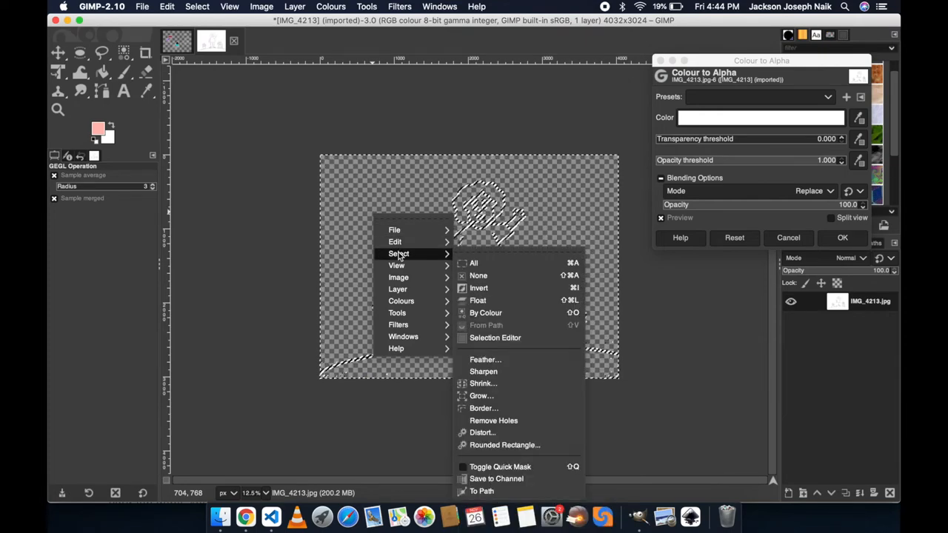
mouse_move(478, 288)
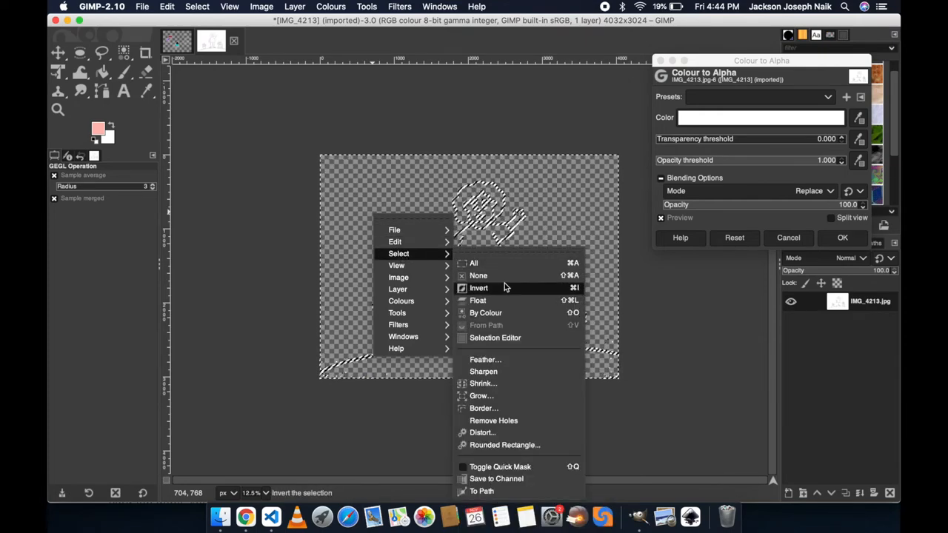
click(476, 276)
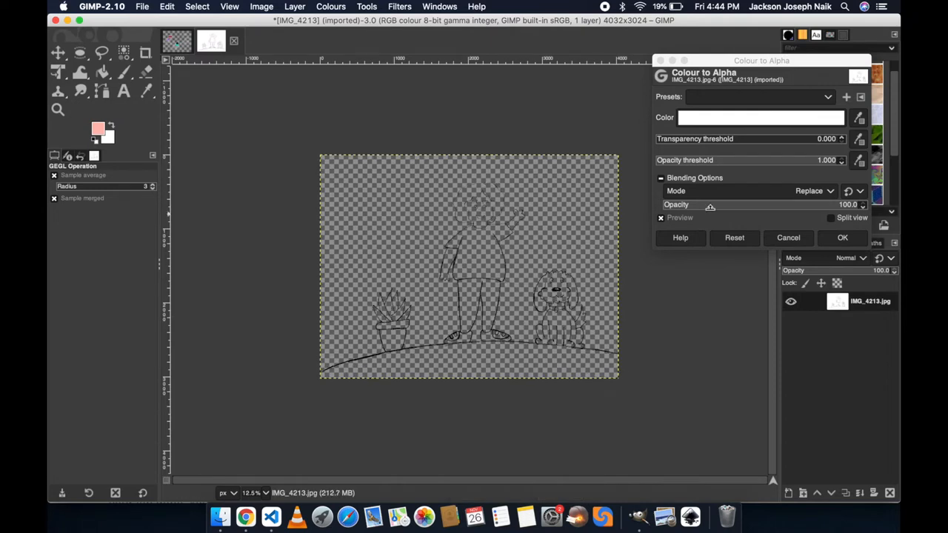
click(841, 237)
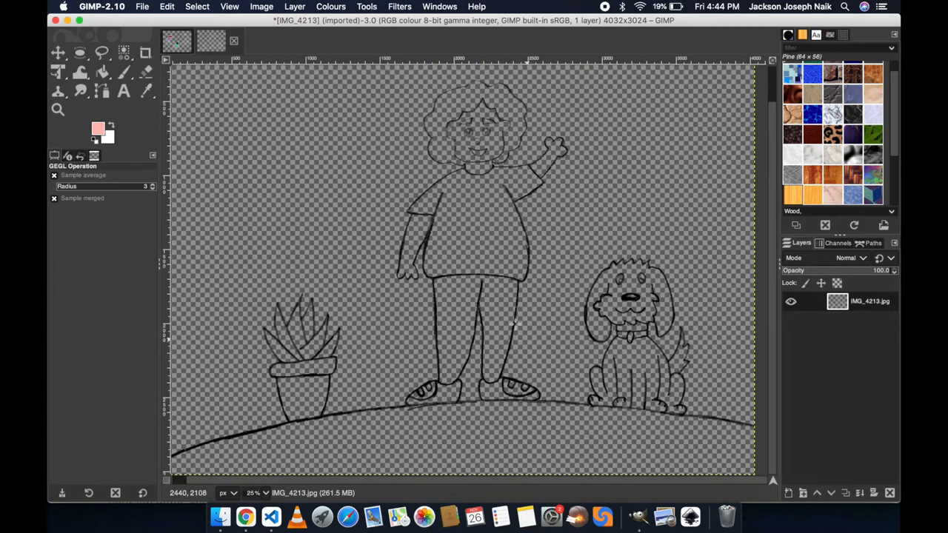
mouse_move(329, 101)
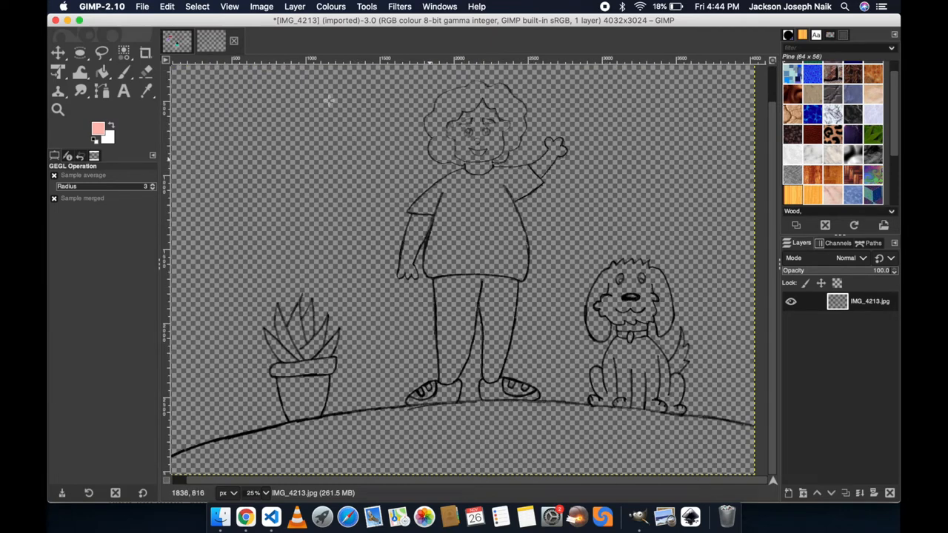
Bucket-fill the girl's shirt with a coral-red foreground colour.
click(98, 131)
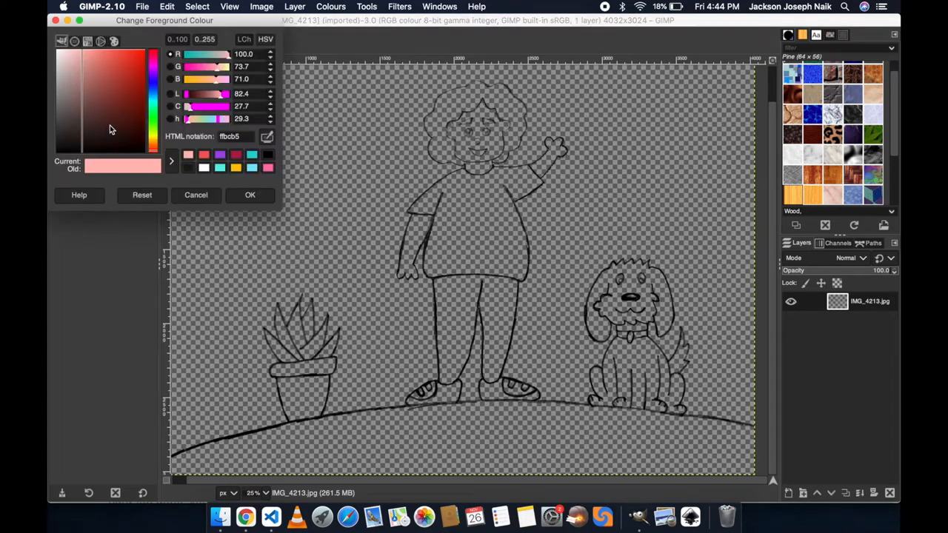
click(249, 195)
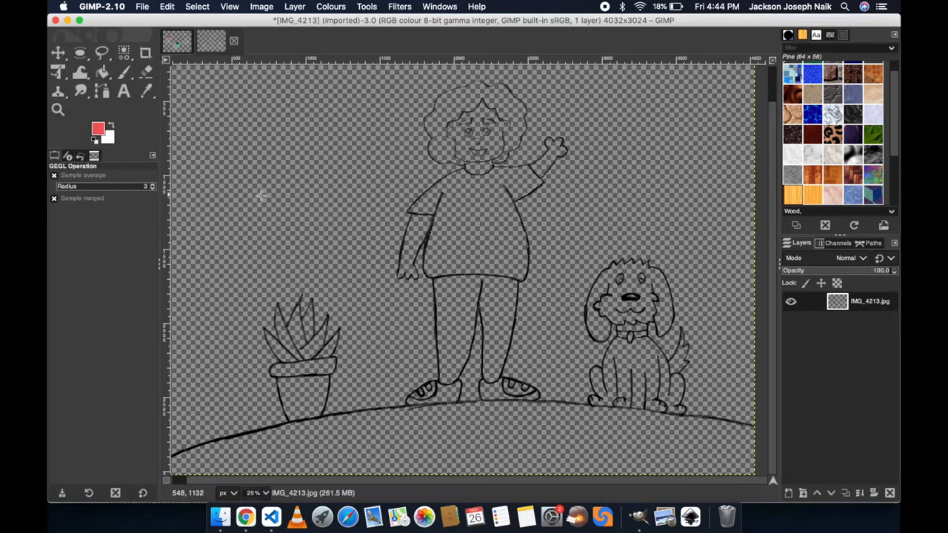
click(330, 6)
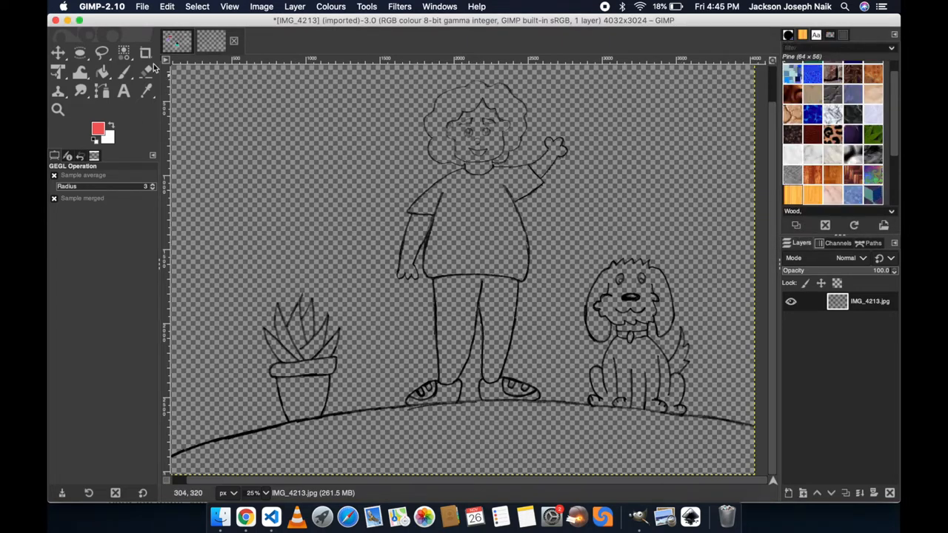
click(102, 71)
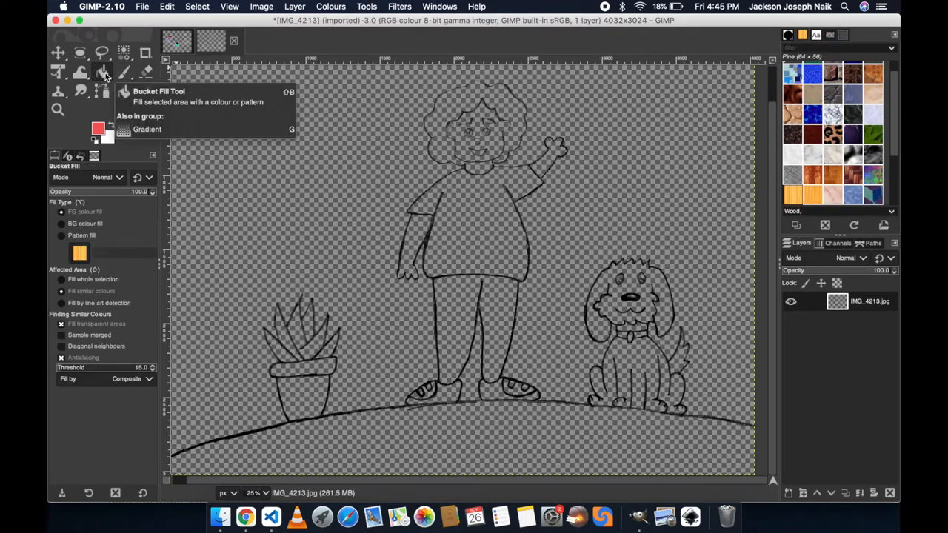
click(481, 225)
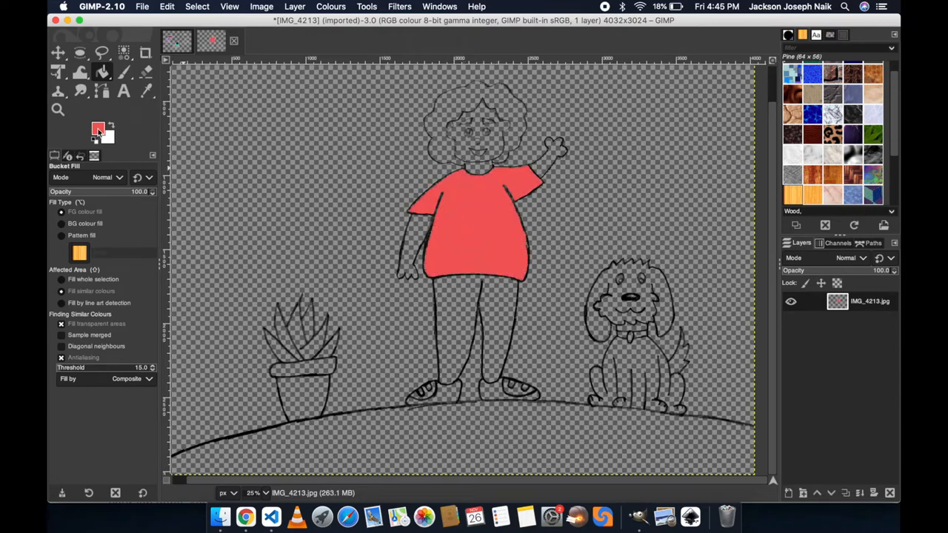
click(98, 129)
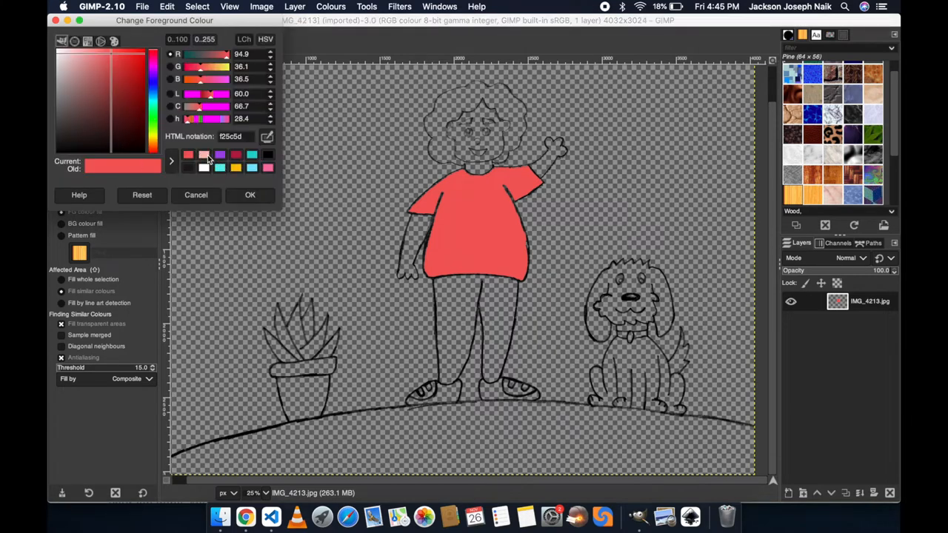
Fill the girl's face, neck, arms and hand with a pale pink skin tone.
click(248, 195)
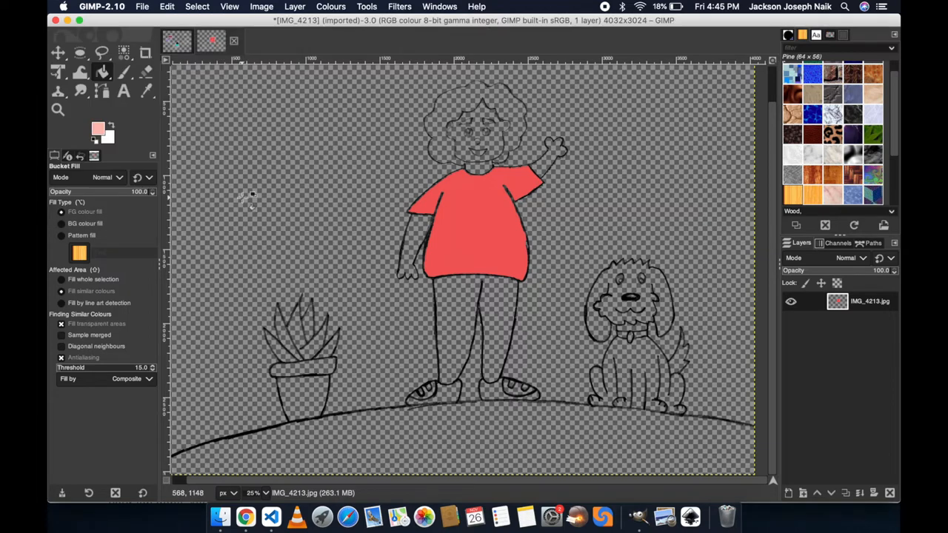
click(415, 237)
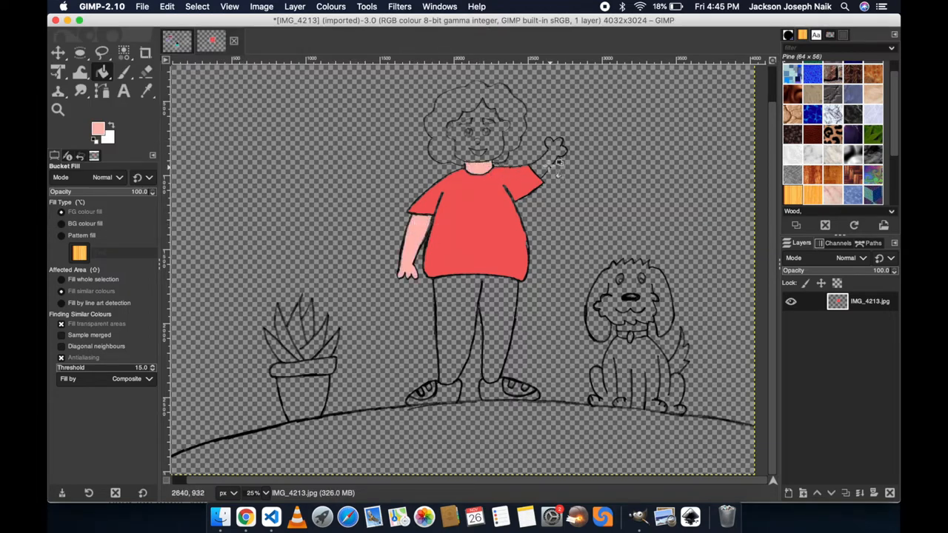
click(477, 133)
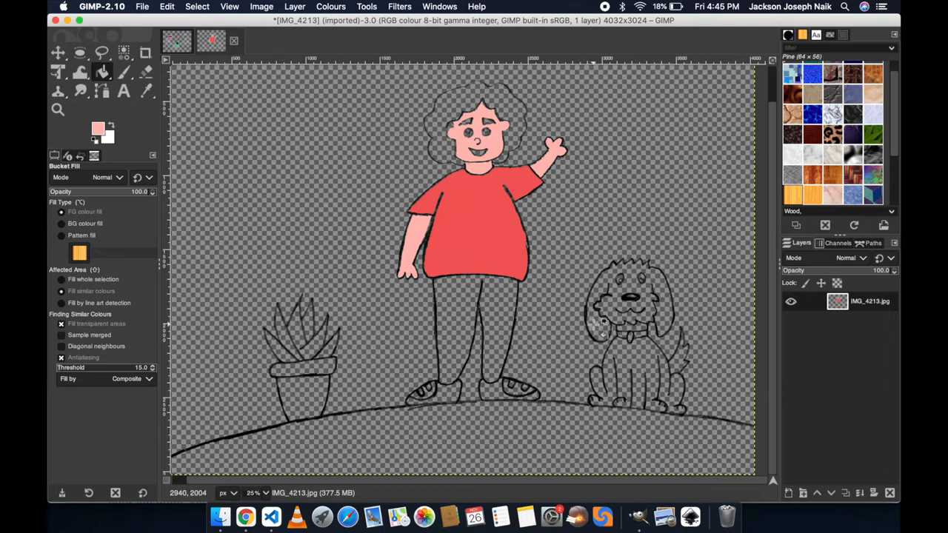
mouse_move(596, 319)
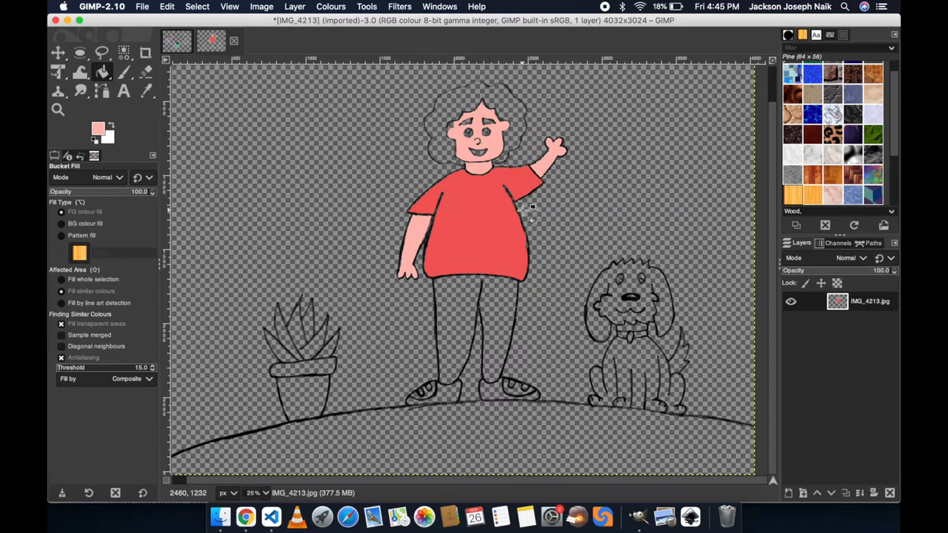
mouse_move(530, 211)
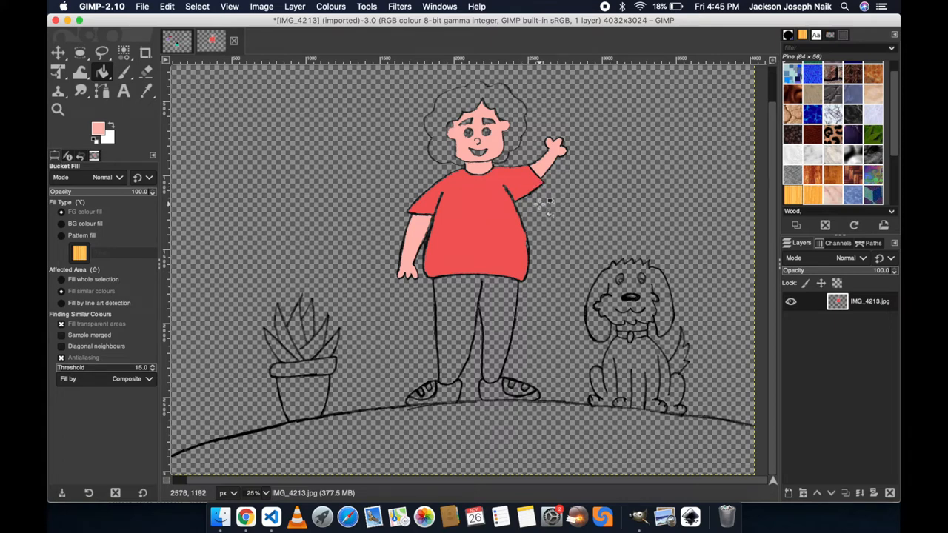
mouse_move(540, 193)
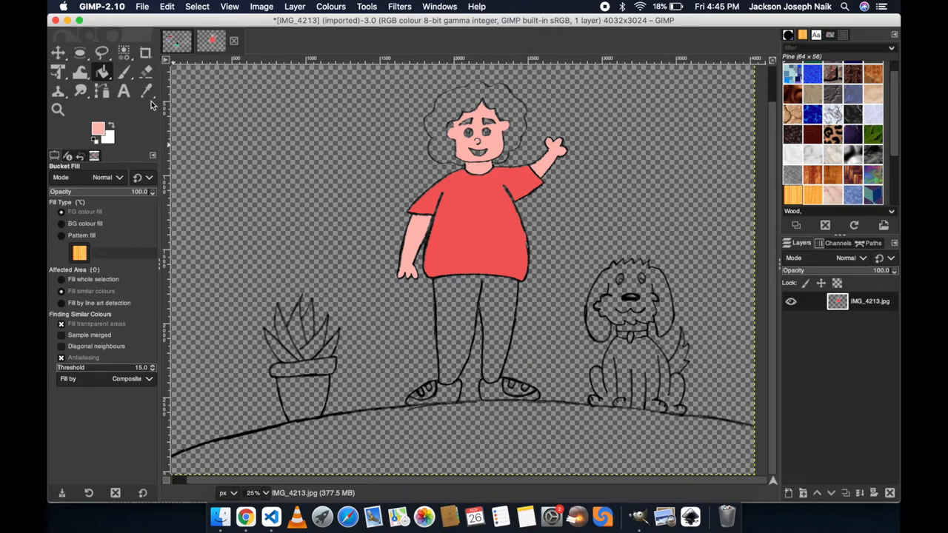
mouse_move(267, 118)
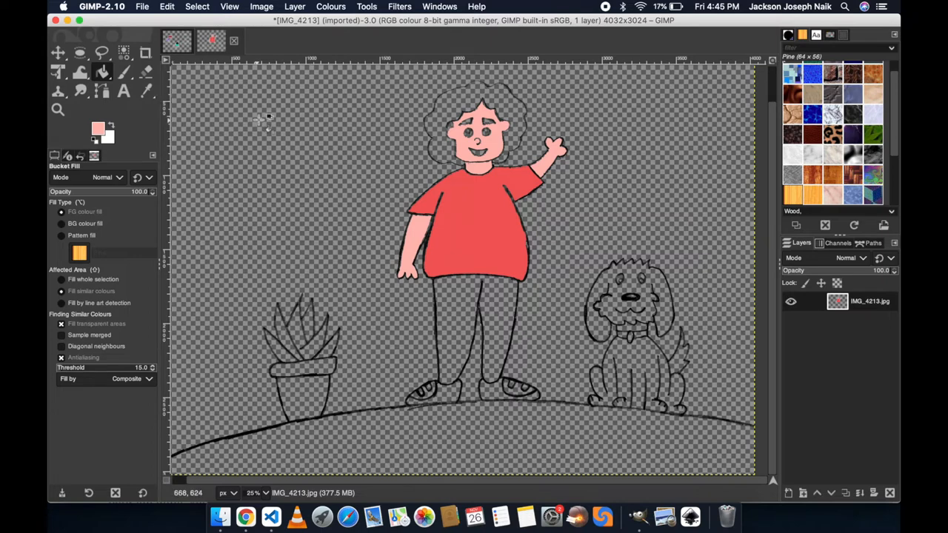
mouse_move(314, 118)
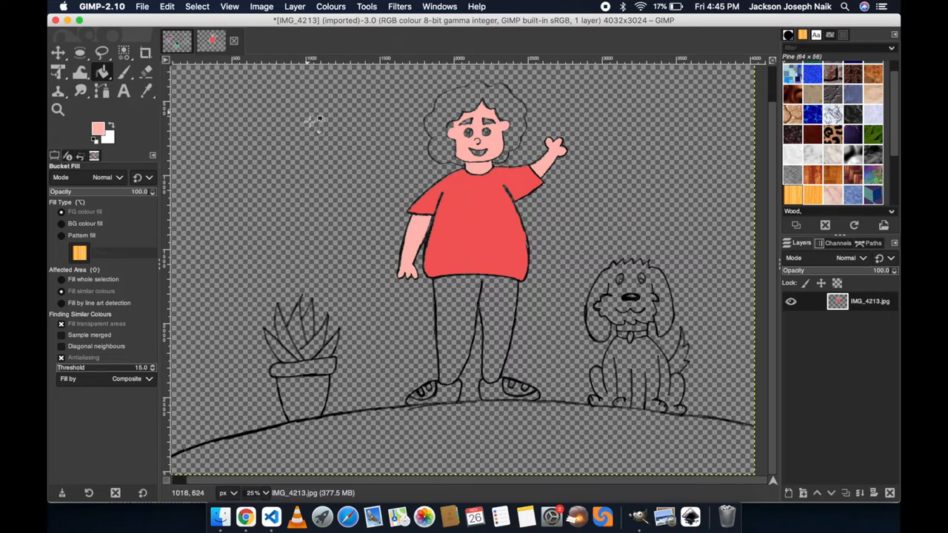
Set the foreground colour to black and fill the girl's hair.
click(98, 127)
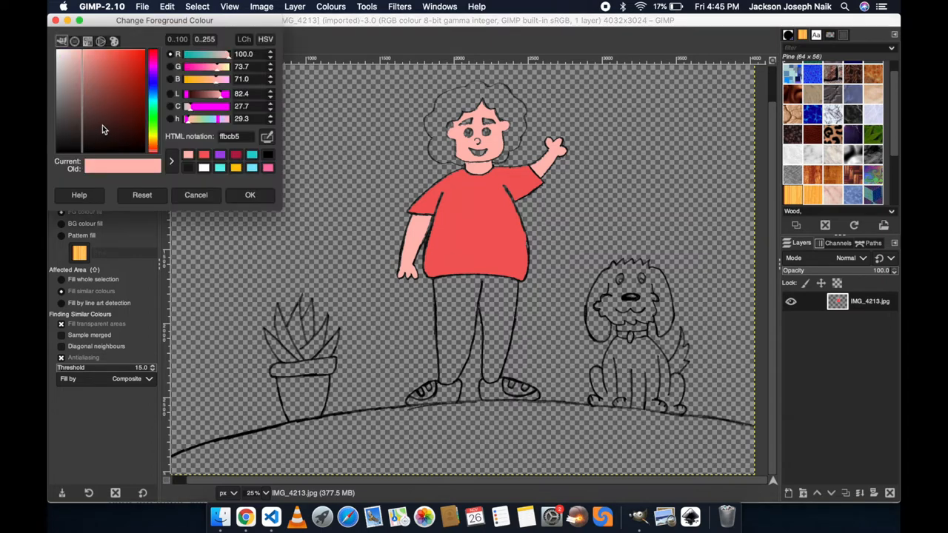
click(249, 195)
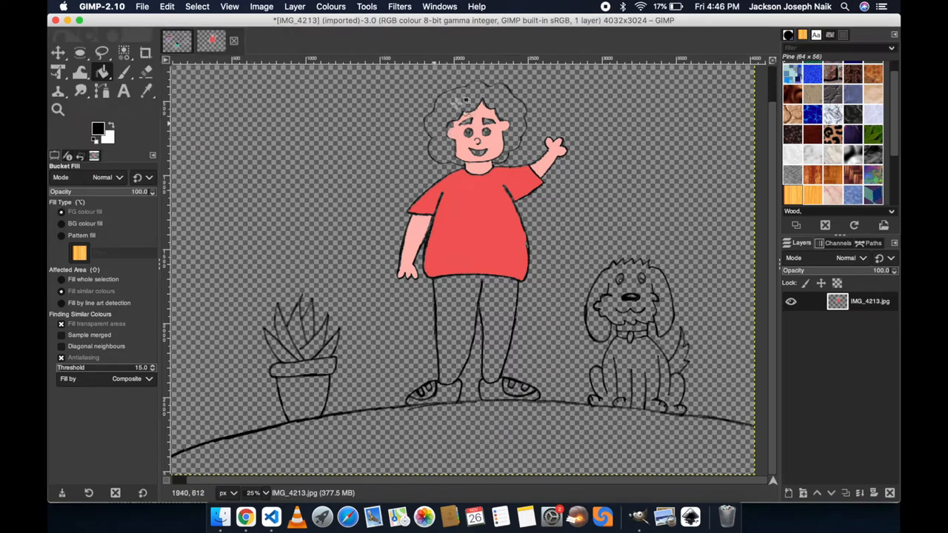
click(477, 97)
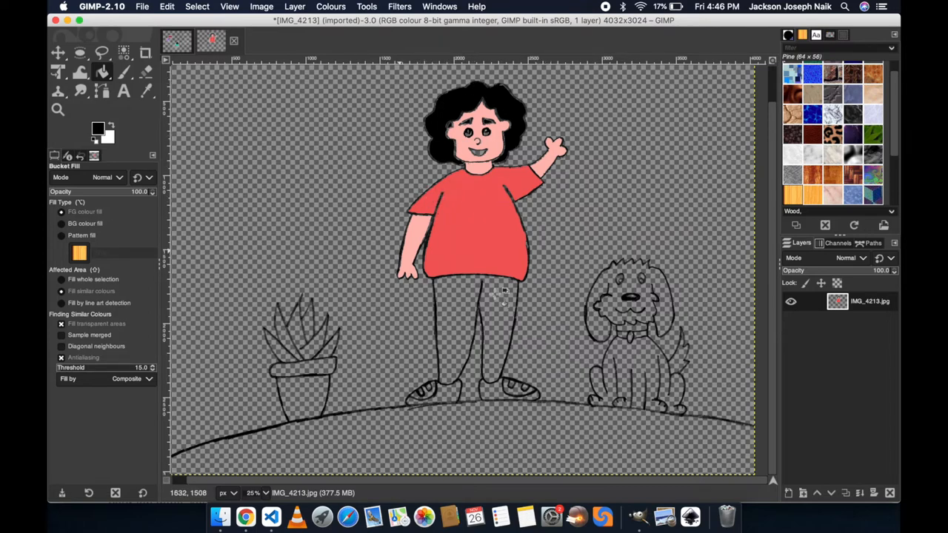
mouse_move(289, 215)
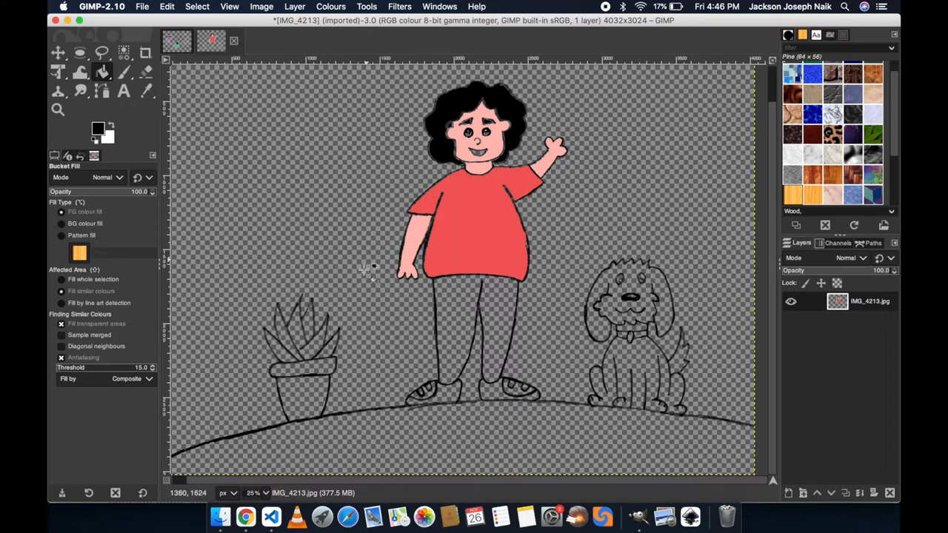
mouse_move(373, 285)
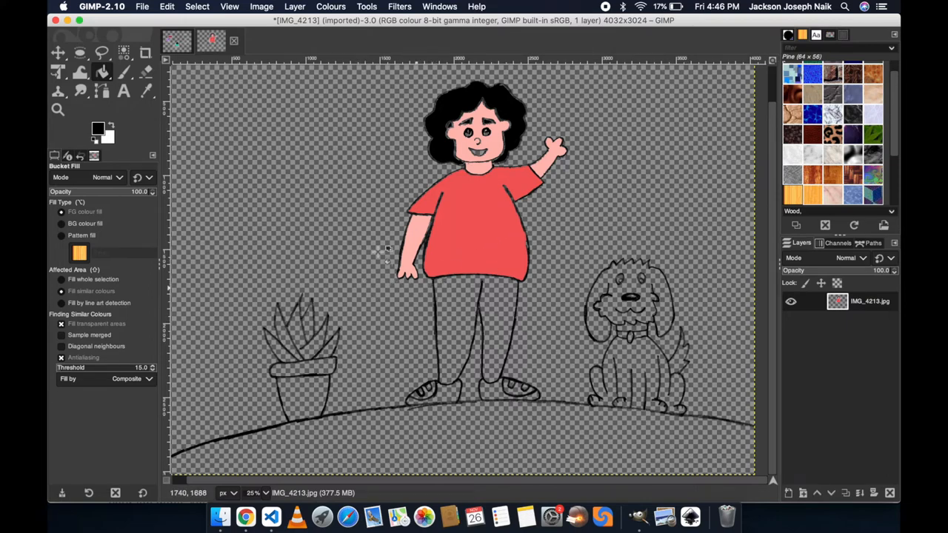
mouse_move(266, 146)
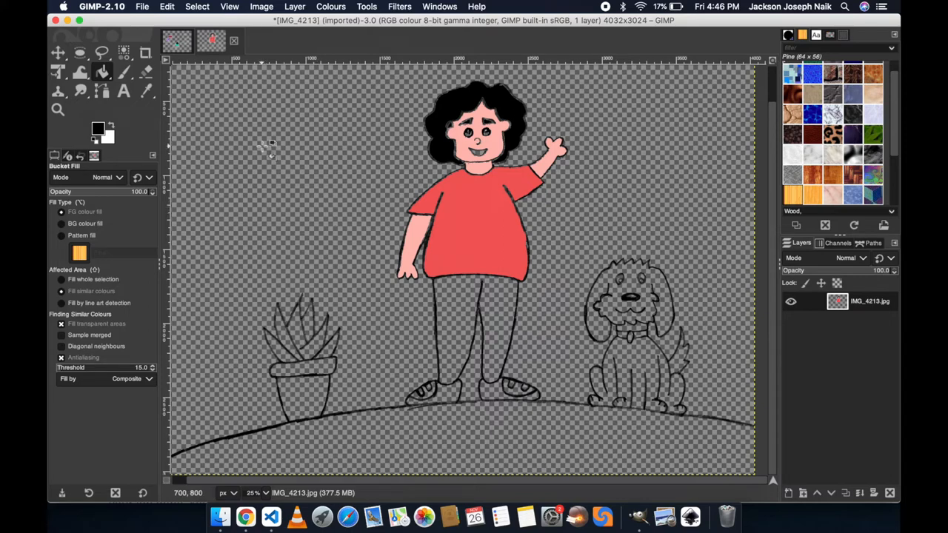
mouse_move(268, 145)
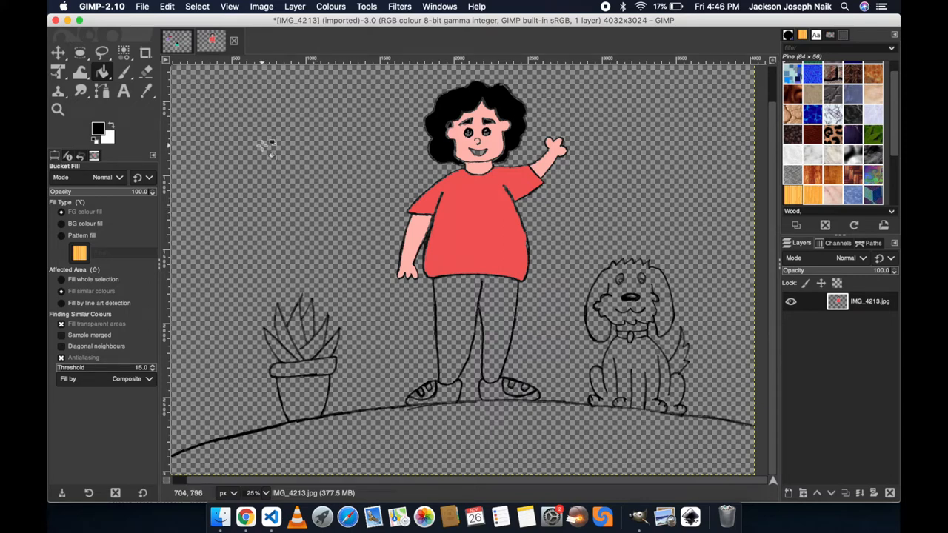
Start Export As with Desktop as destination and the IMG_4213.jpg name selected for renaming.
click(142, 5)
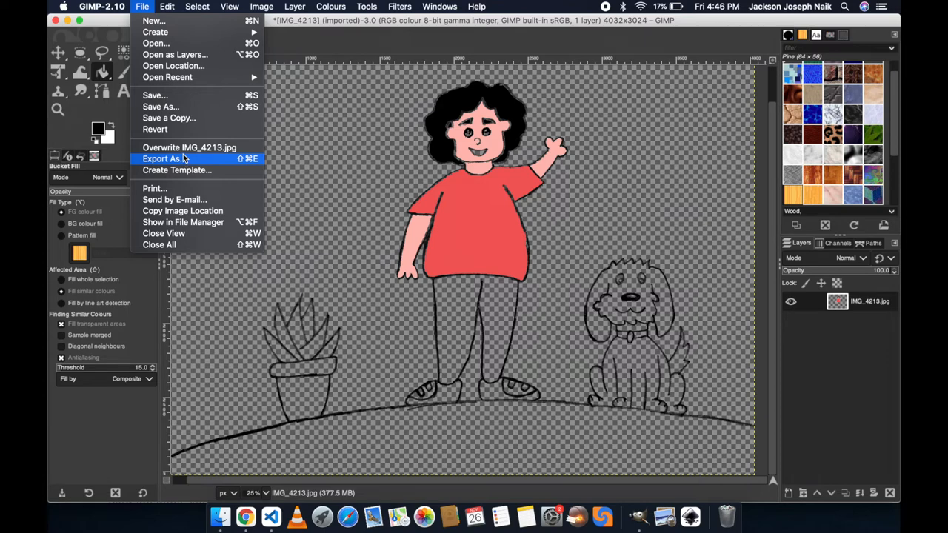
mouse_move(181, 160)
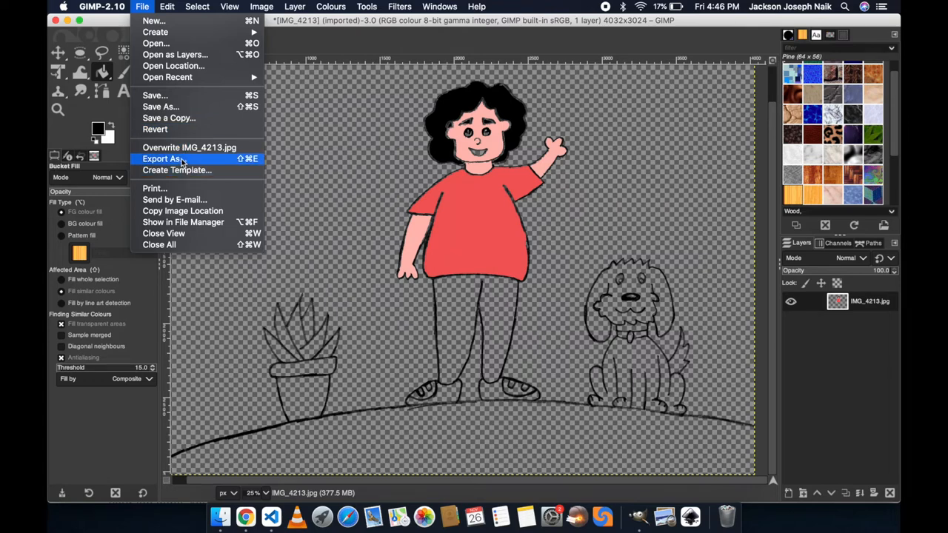
click(163, 158)
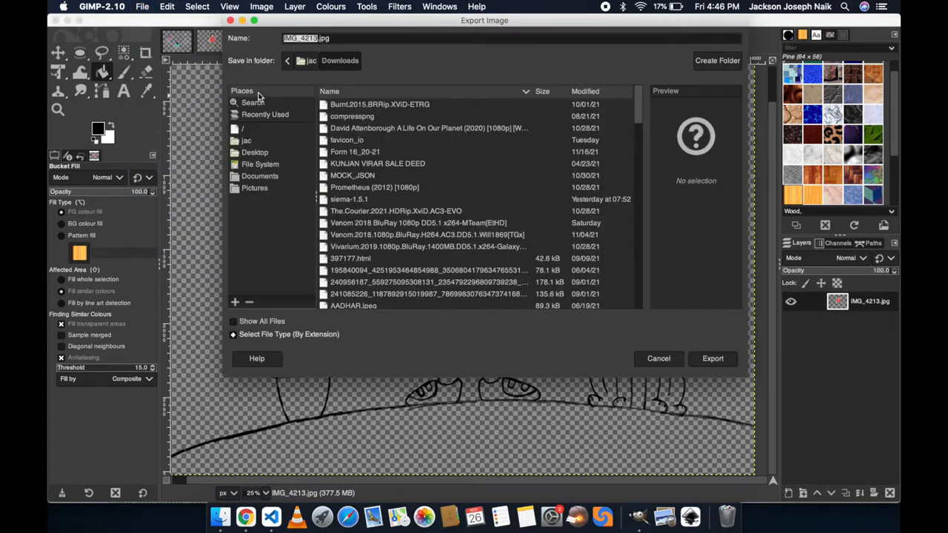
click(254, 151)
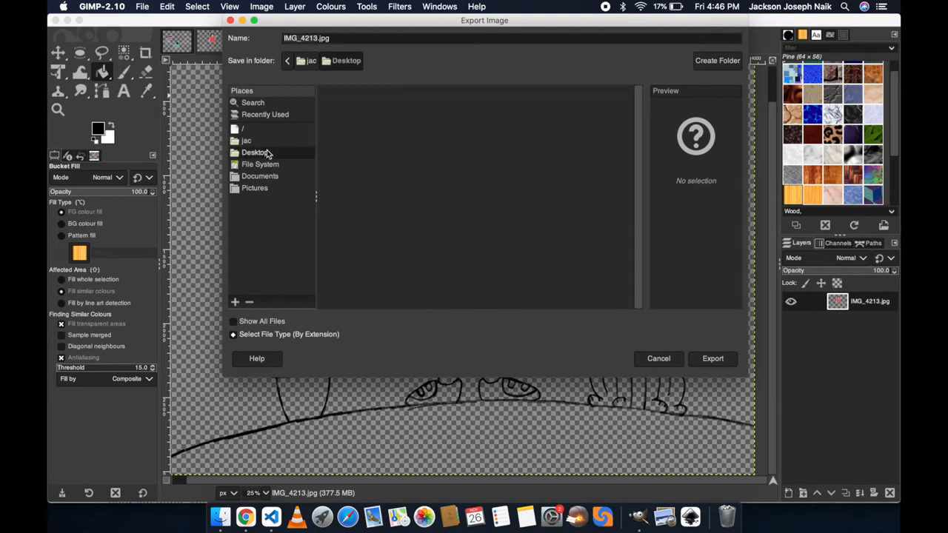
click(254, 151)
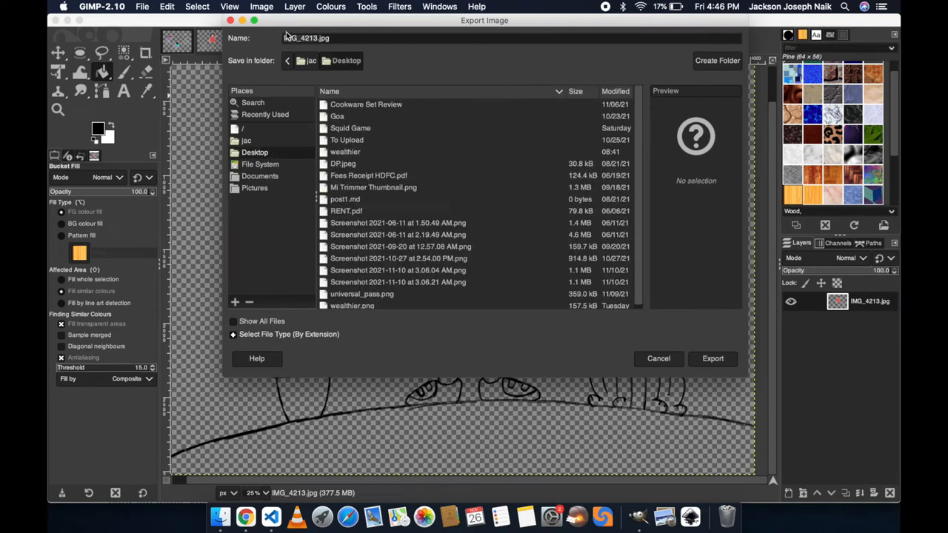
click(305, 38)
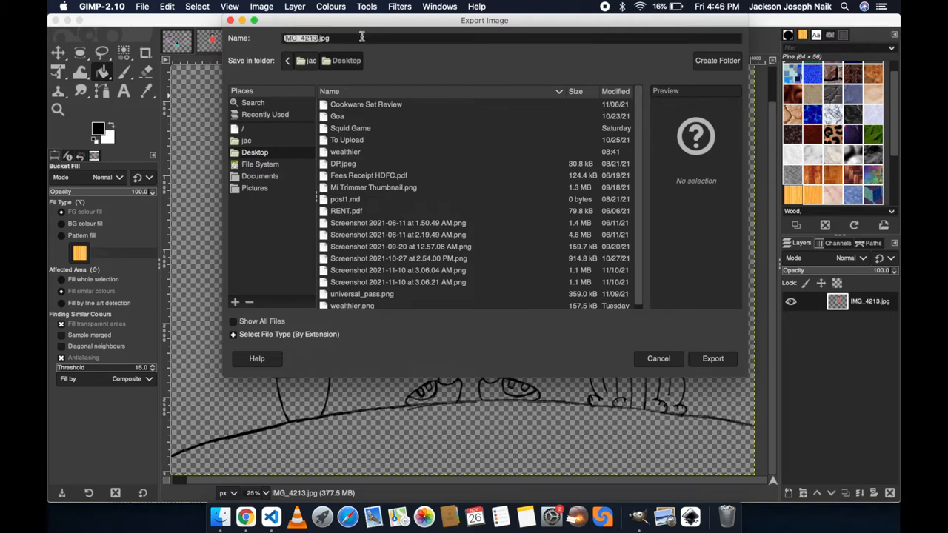
mouse_move(348, 33)
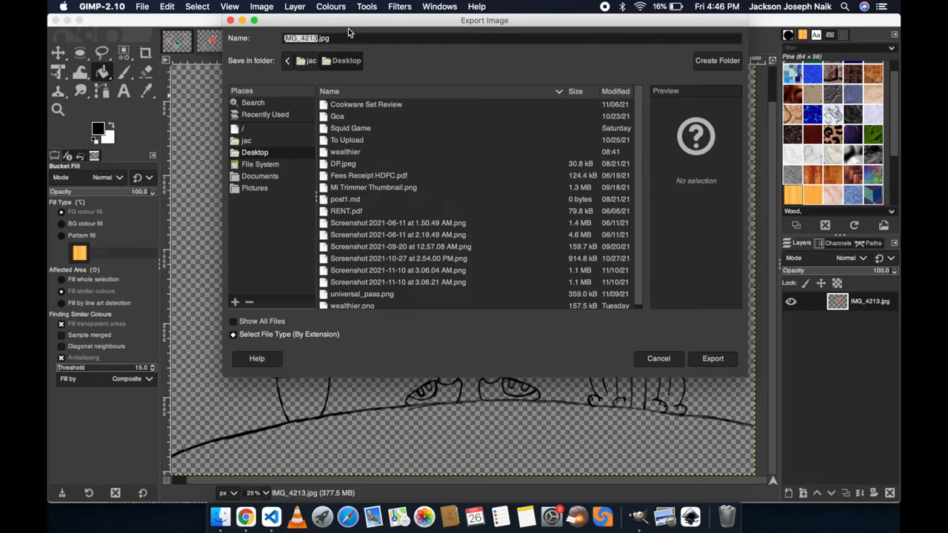
mouse_move(320, 37)
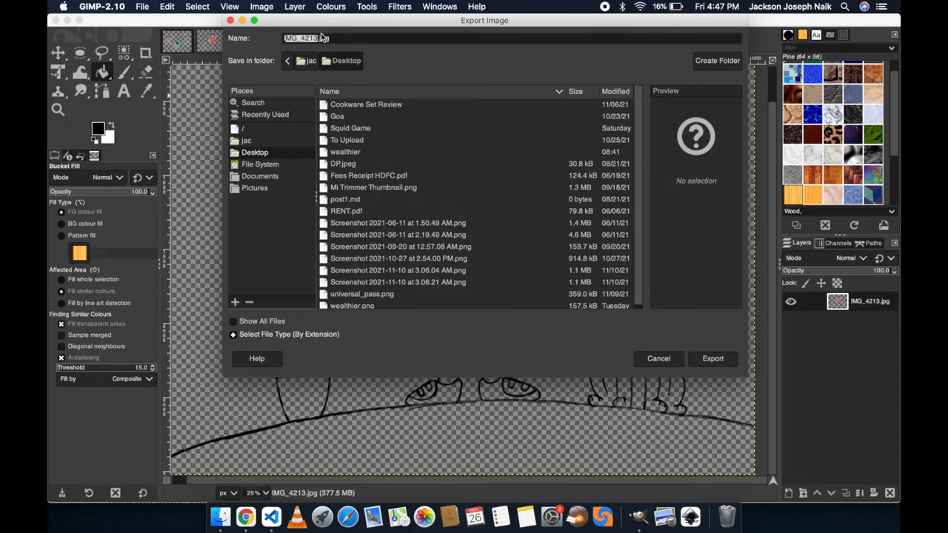
mouse_move(379, 48)
text(Isomename)
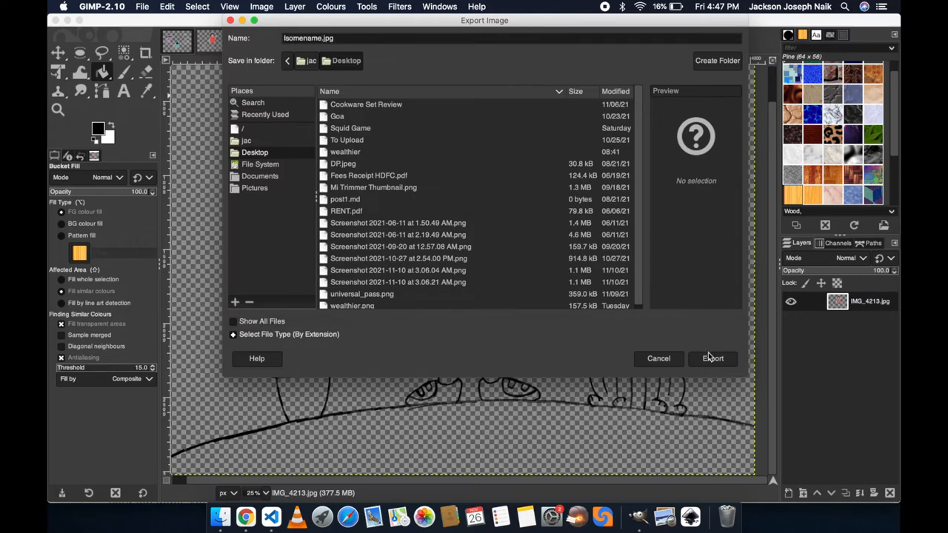
click(710, 358)
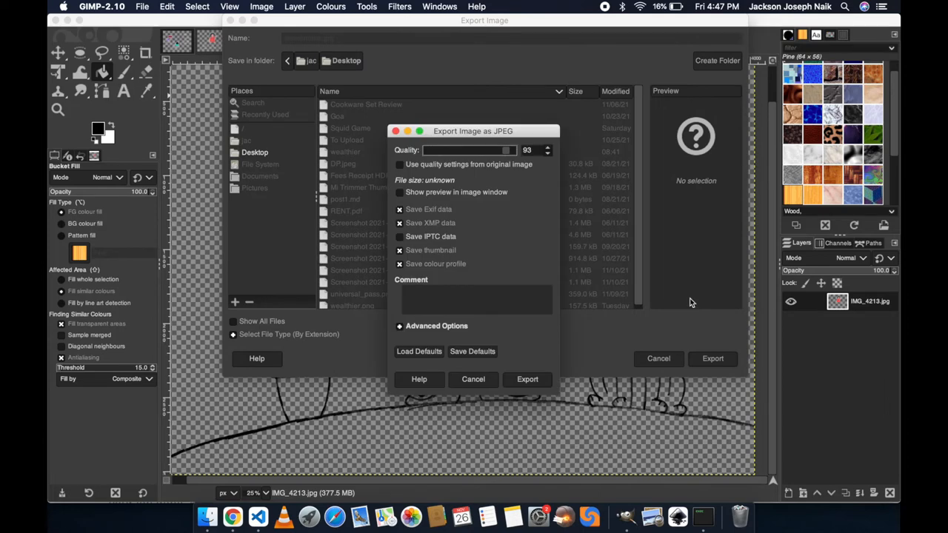
mouse_move(701, 382)
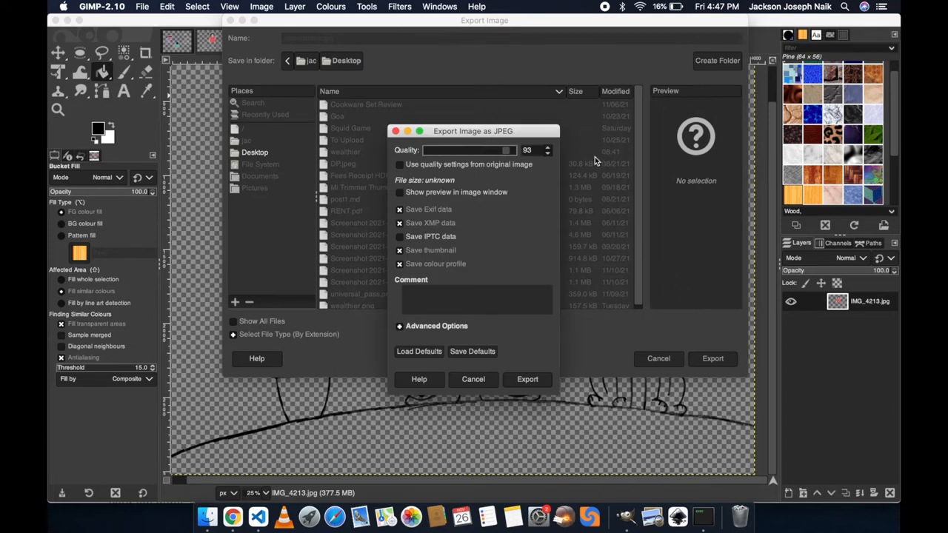
mouse_move(539, 140)
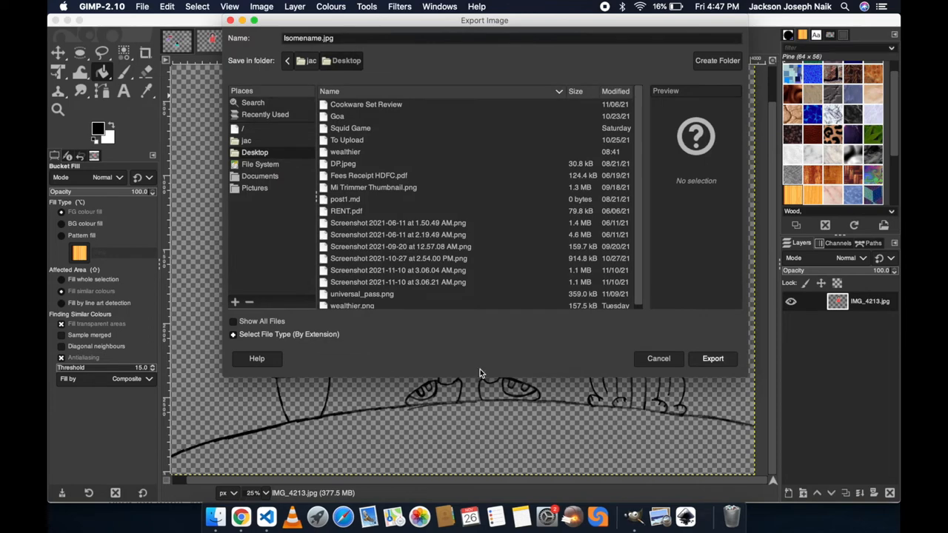
Export as .png, toggling Save background colour and Save gamma in the PNG options.
click(326, 39)
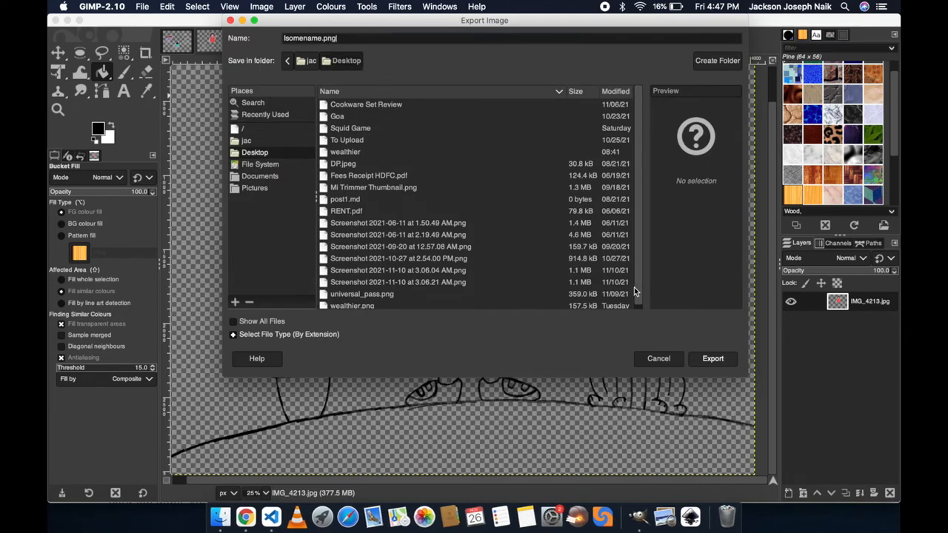
click(711, 359)
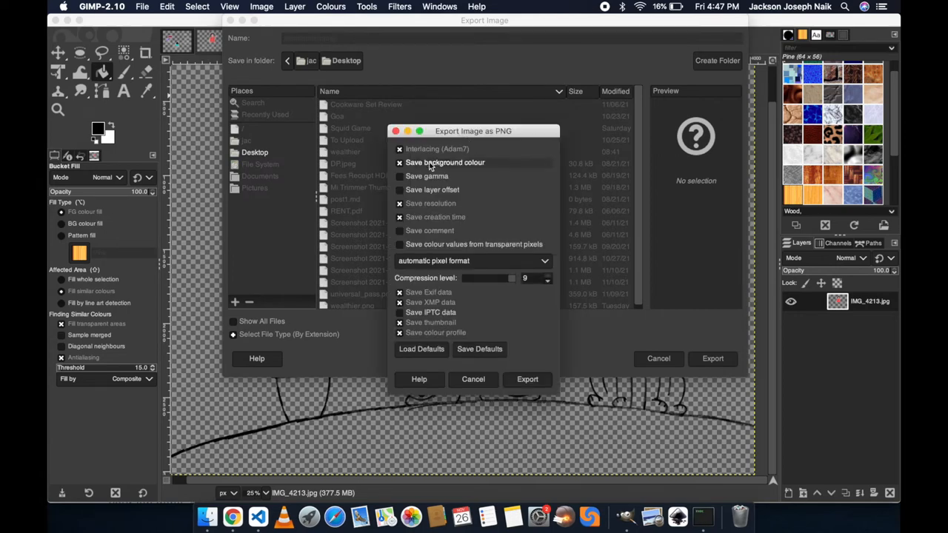
click(400, 161)
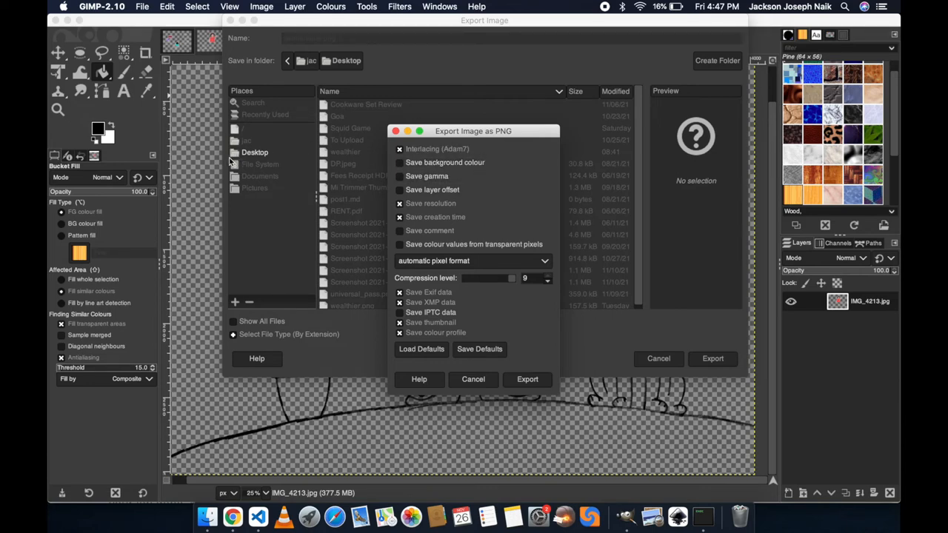
mouse_move(633, 246)
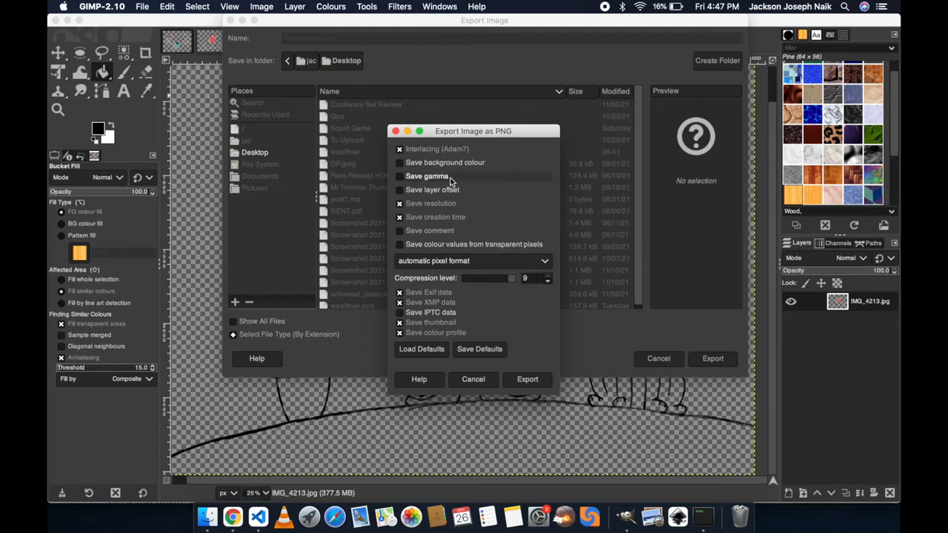
click(527, 379)
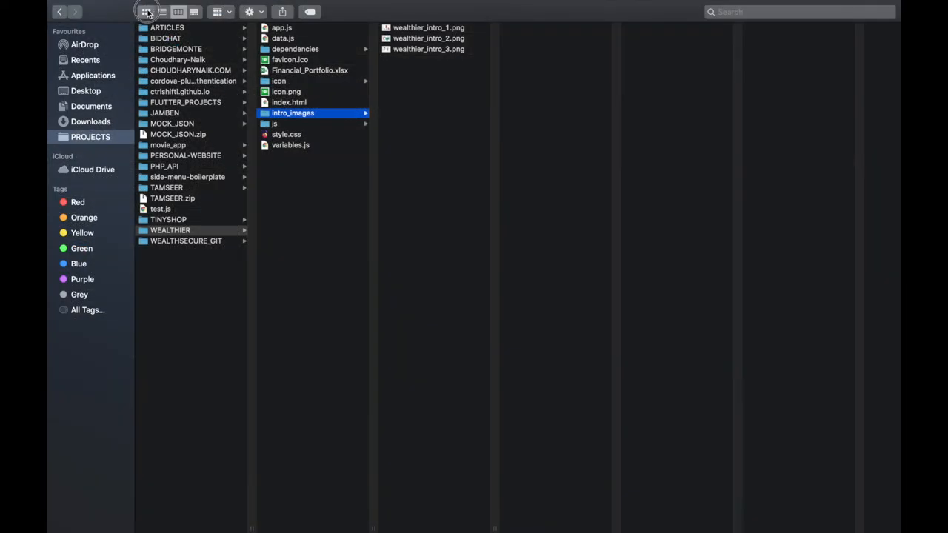
Show intro_images as icons and select wealthier_intro_1.png to preview it.
click(145, 12)
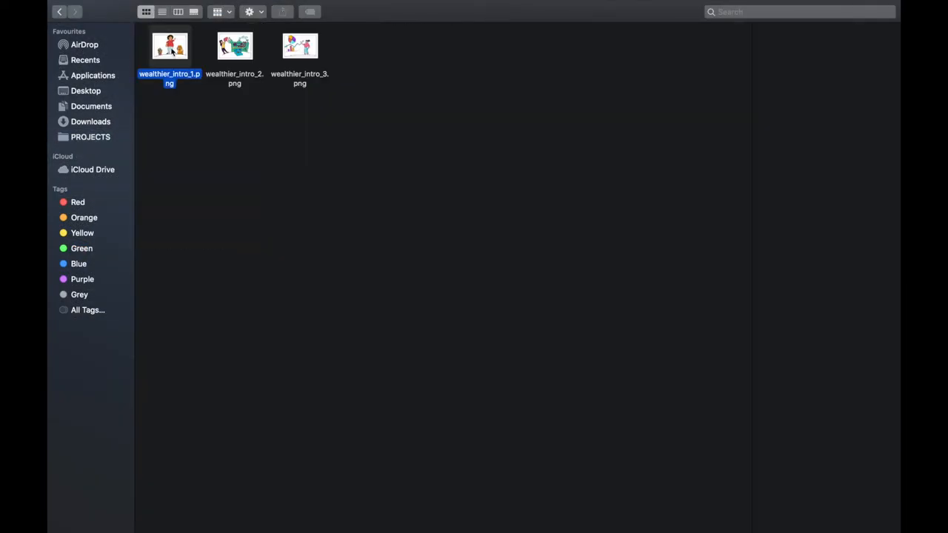
double_click(169, 46)
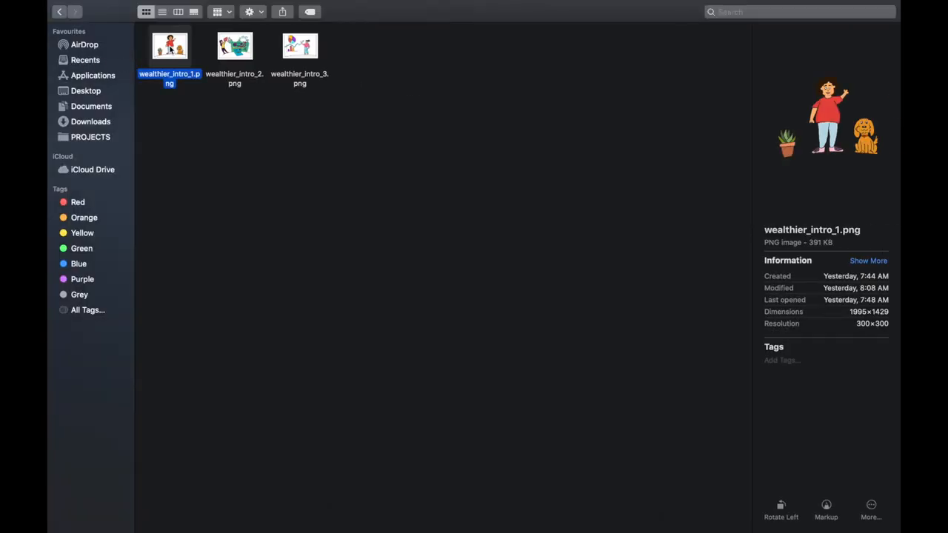
double_click(169, 46)
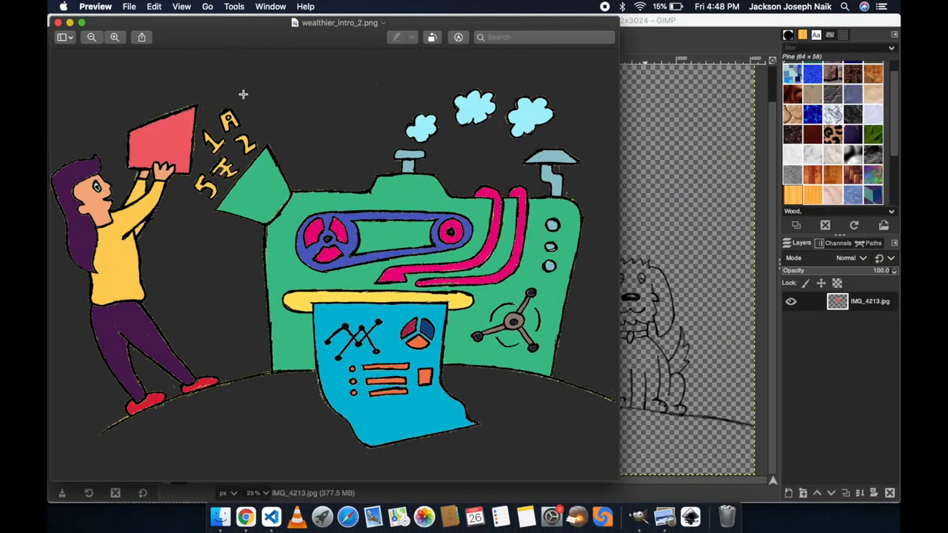
mouse_move(362, 251)
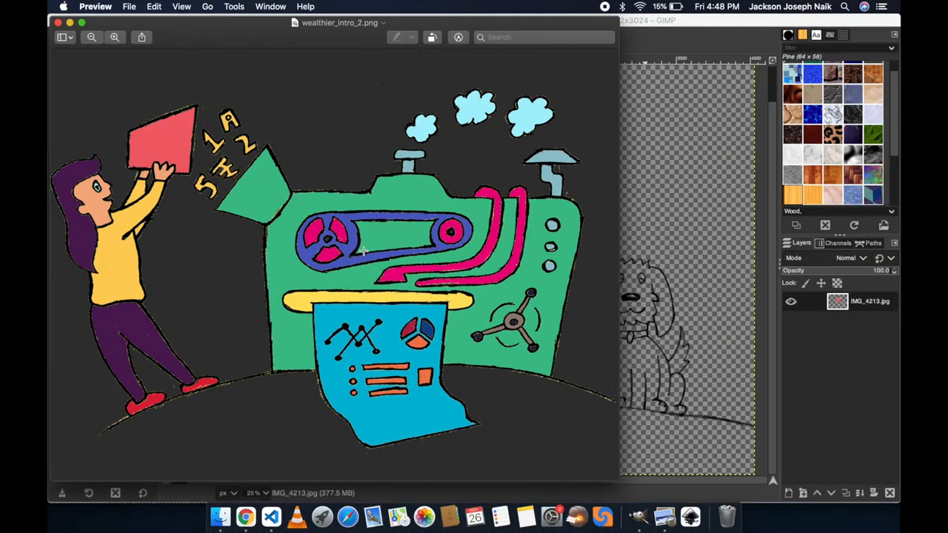
mouse_move(318, 197)
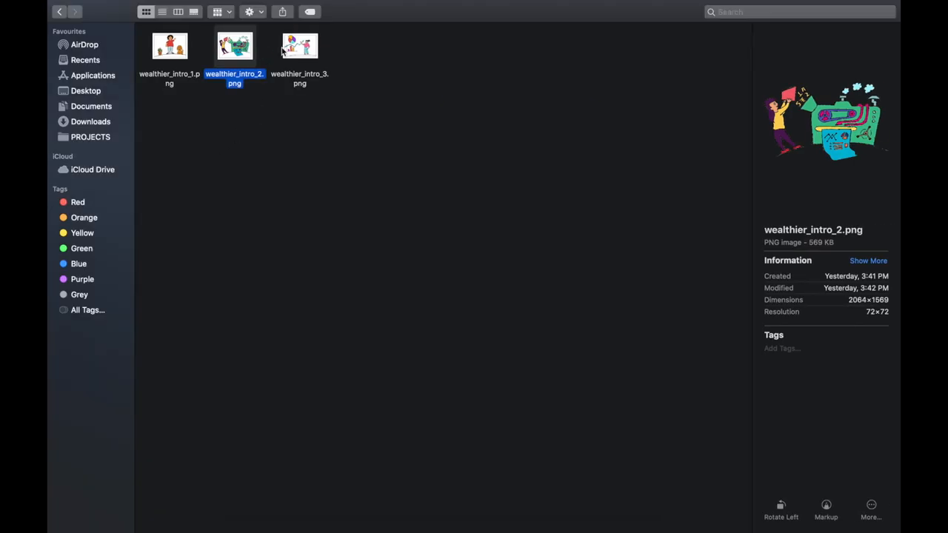
double_click(299, 45)
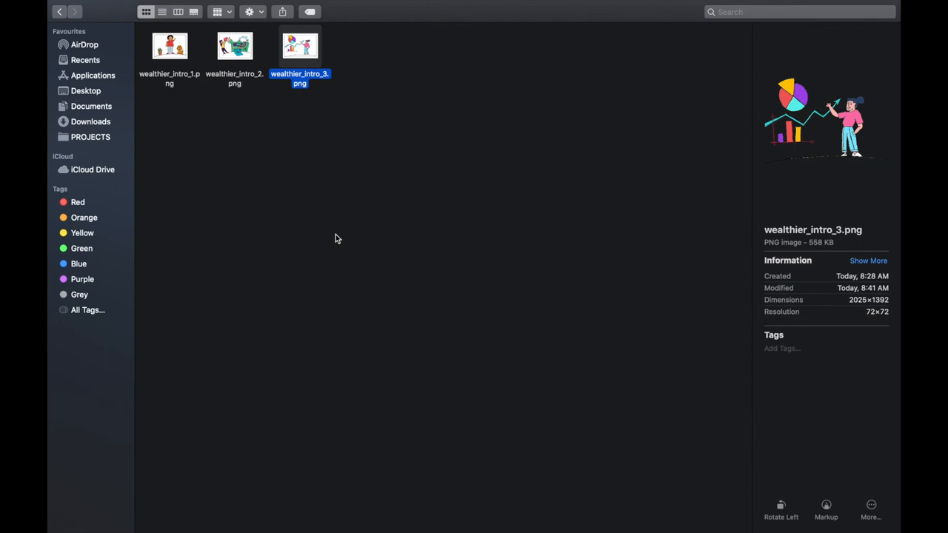
mouse_move(304, 199)
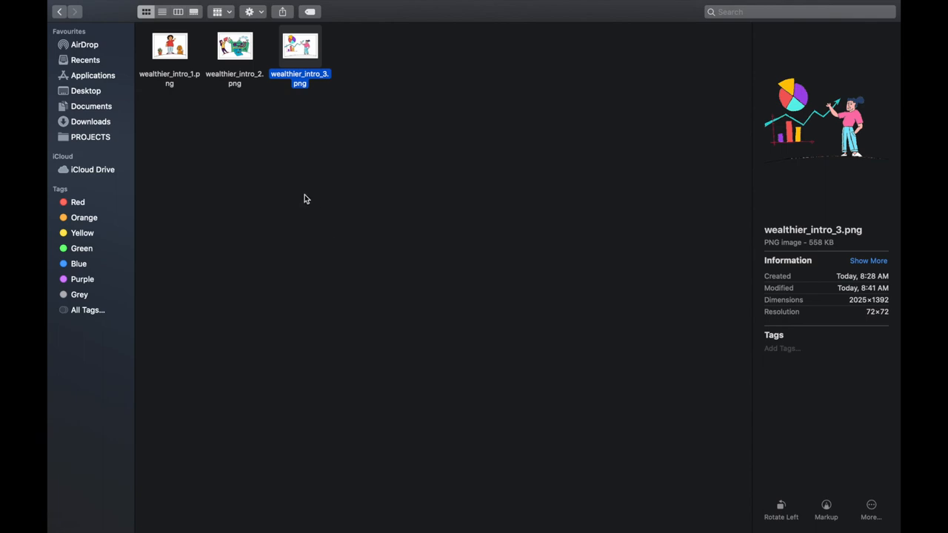
click(311, 149)
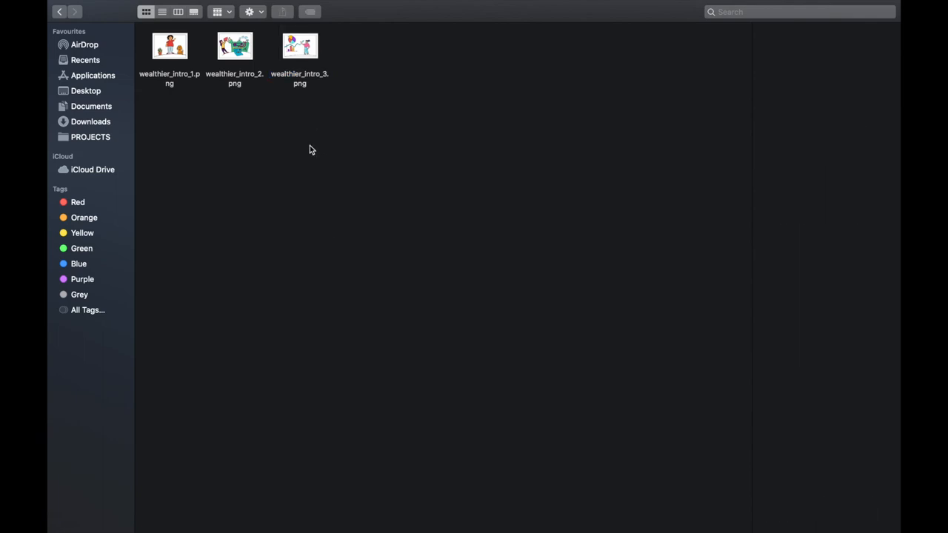
mouse_move(314, 125)
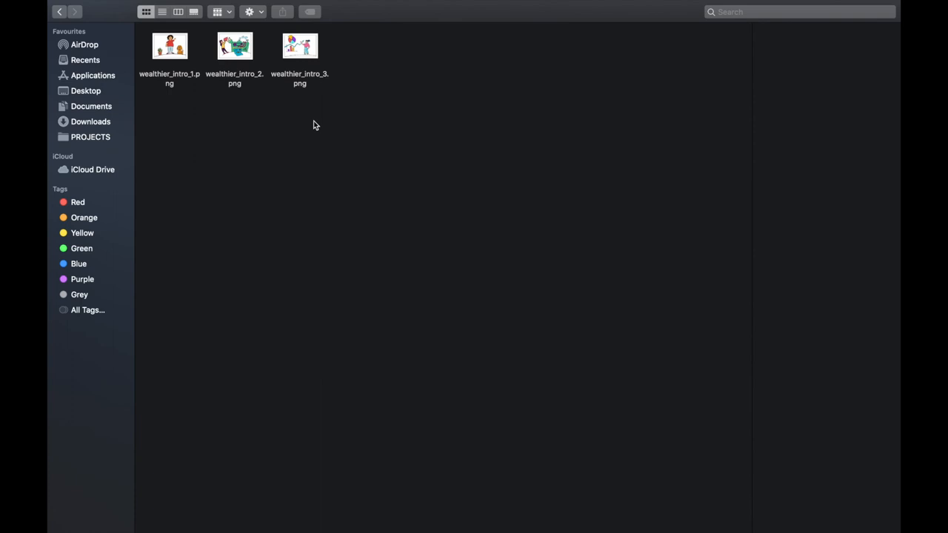
mouse_move(314, 142)
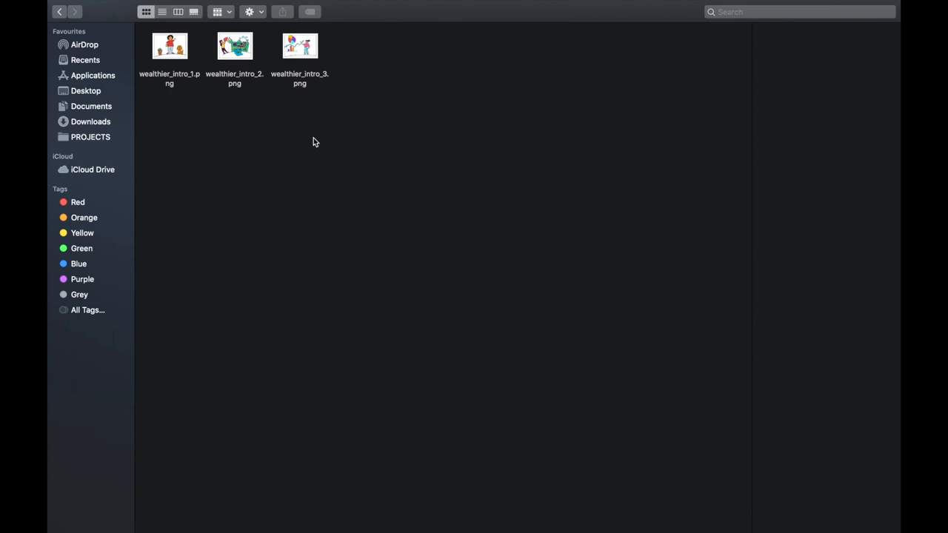
View wealthier_intro_1.png, the coloured girl, plant and dog, in Preview.
click(169, 46)
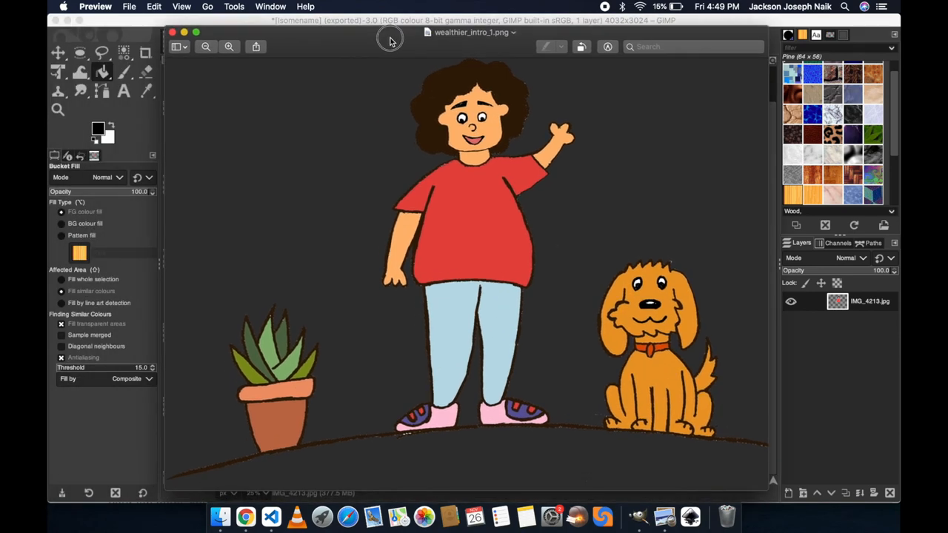
mouse_move(391, 42)
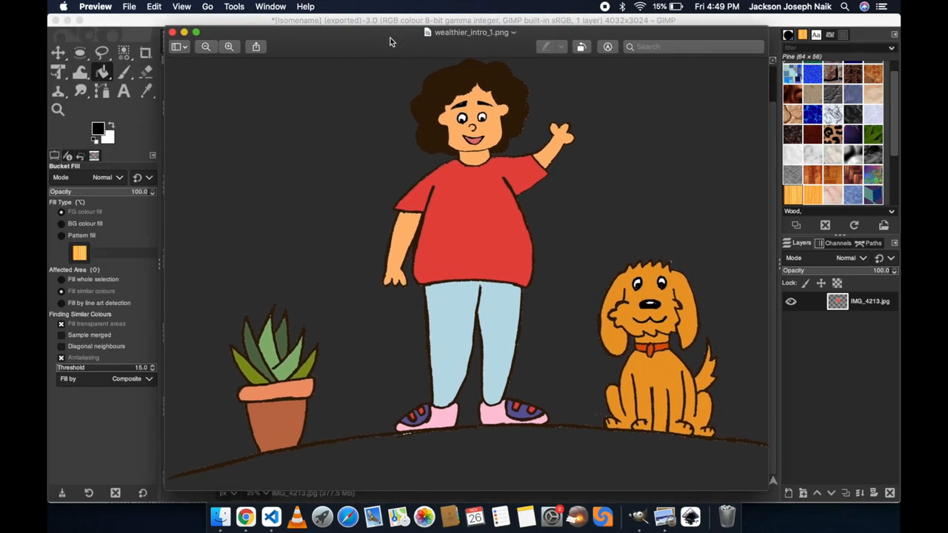